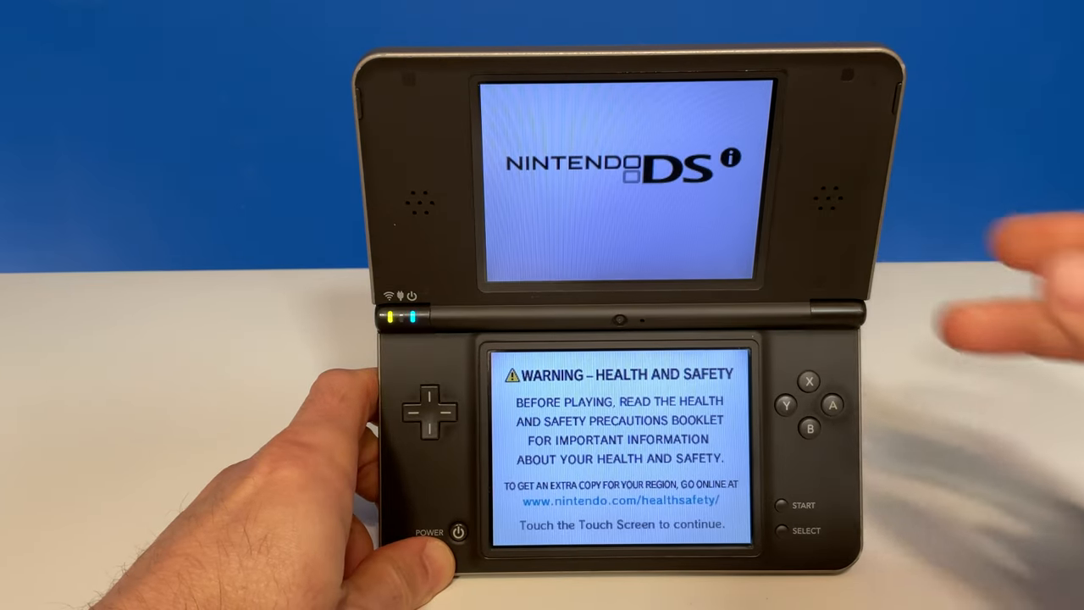
# - Get past the Health and Safety warning to the Camera menu showing 412 photos remaining
pyautogui.click(618, 445)
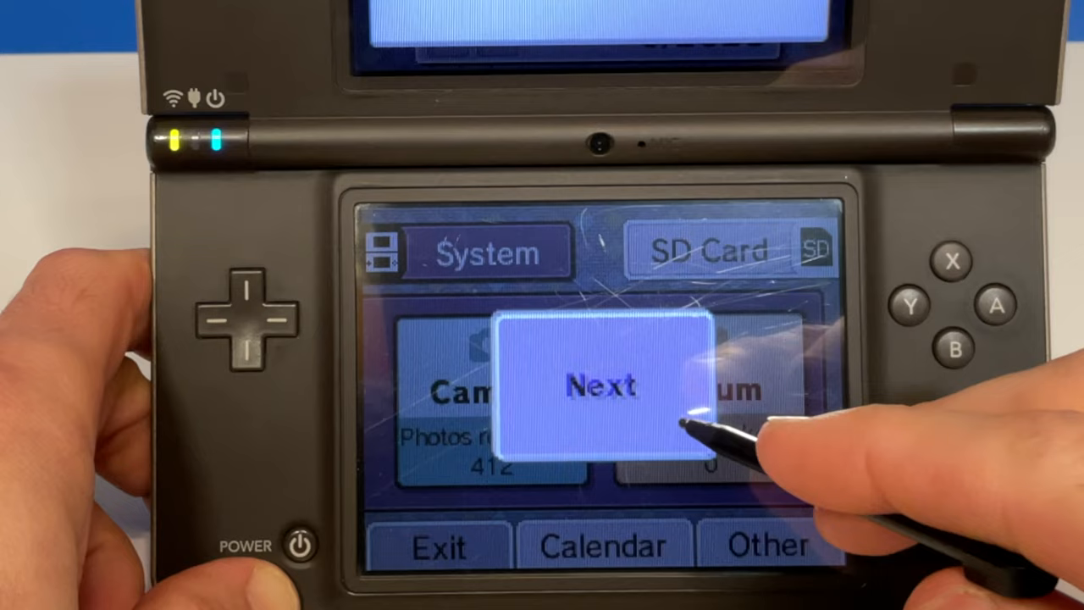
pyautogui.click(602, 386)
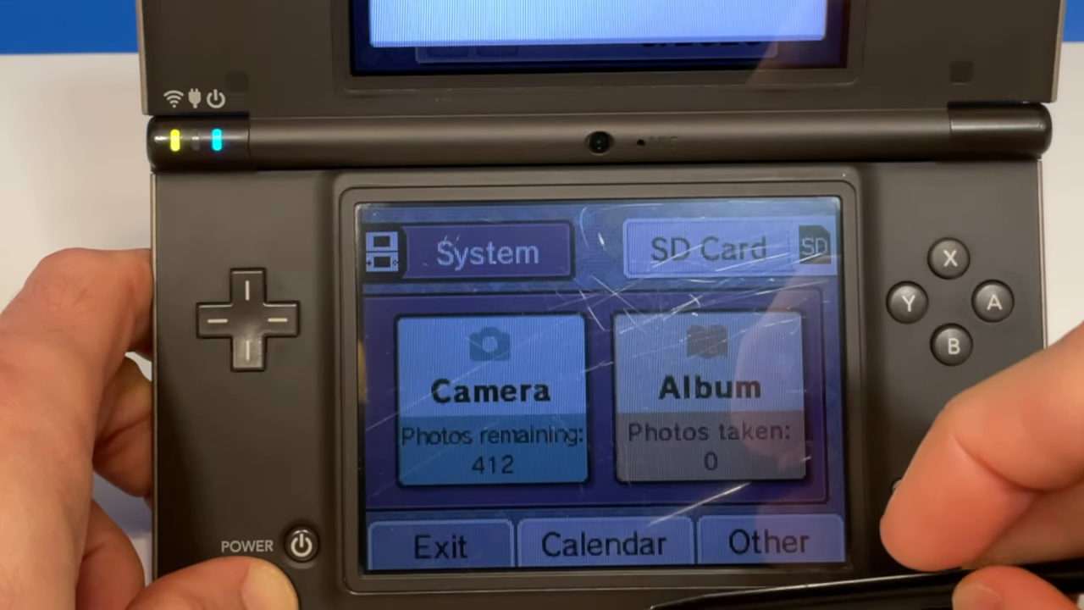
# - Switch to SD card storage and open the Album, reaching the sticker-sorted view with 0 images
pyautogui.click(607, 542)
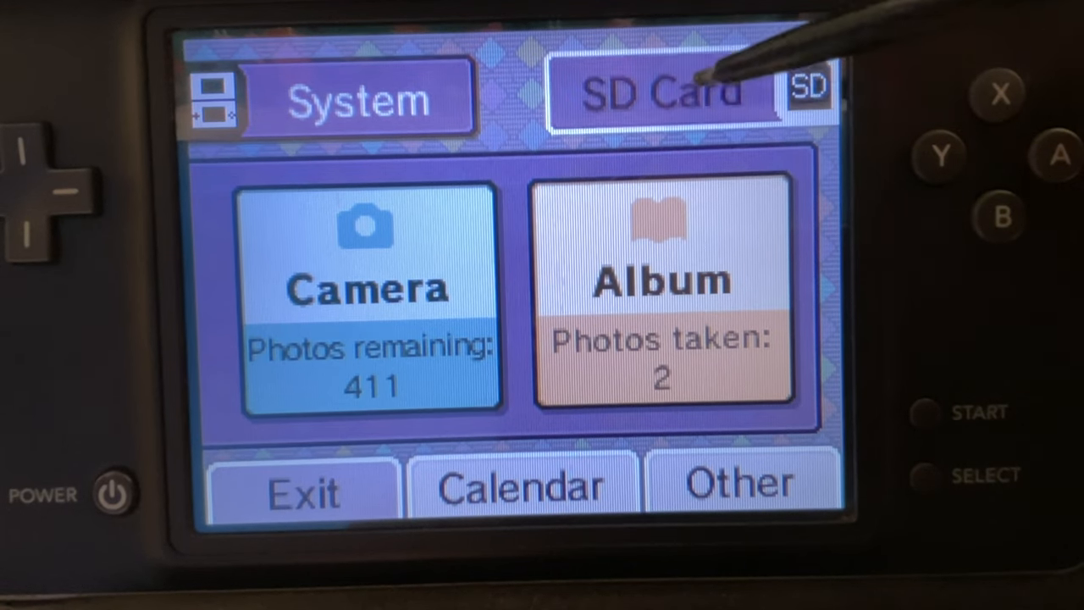
pyautogui.click(661, 94)
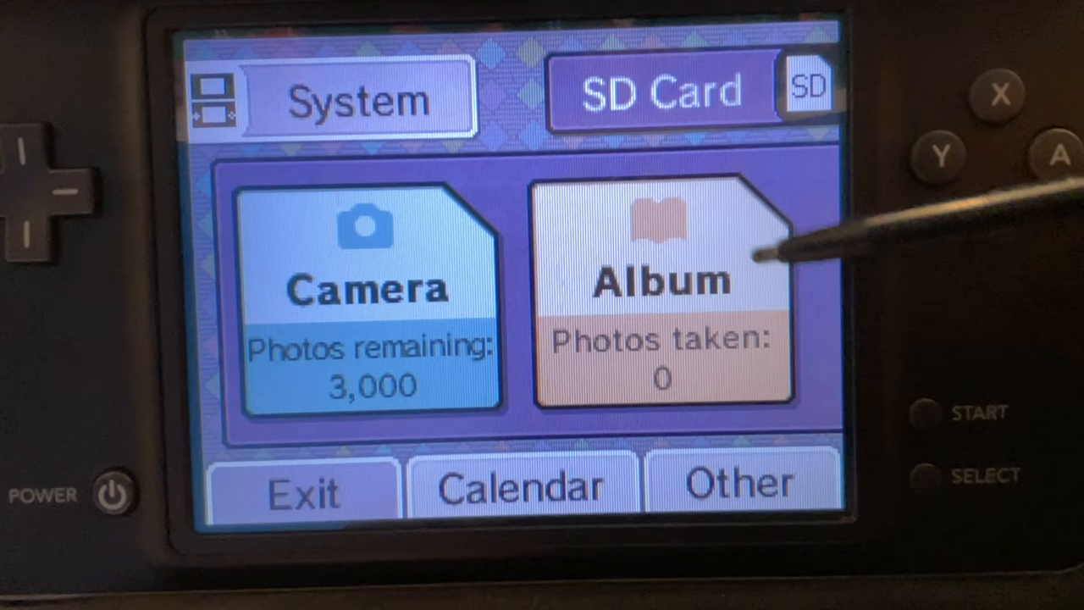
pyautogui.click(660, 280)
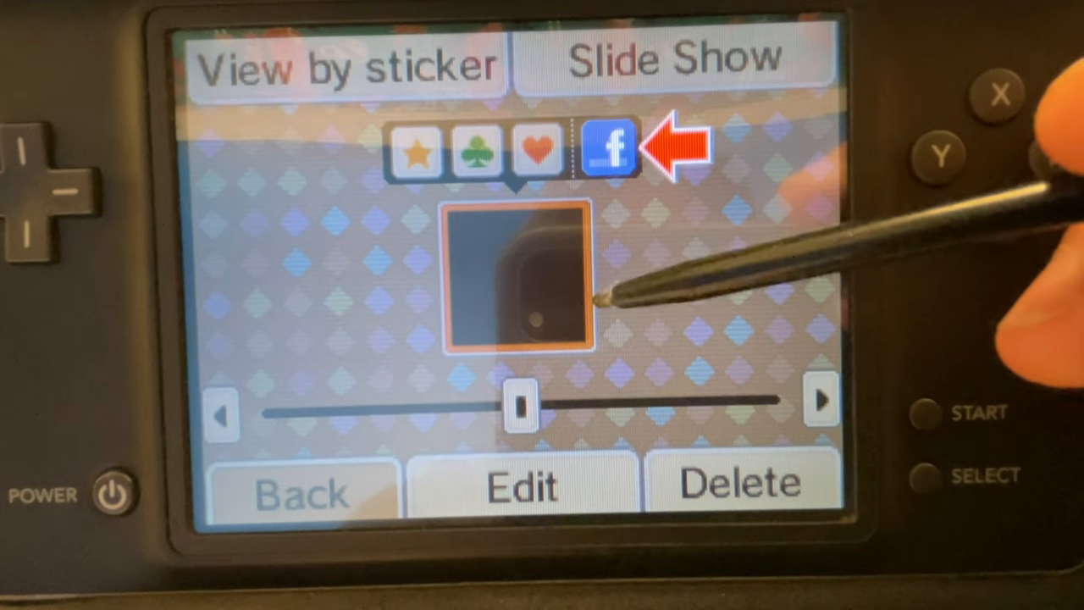
pyautogui.click(516, 279)
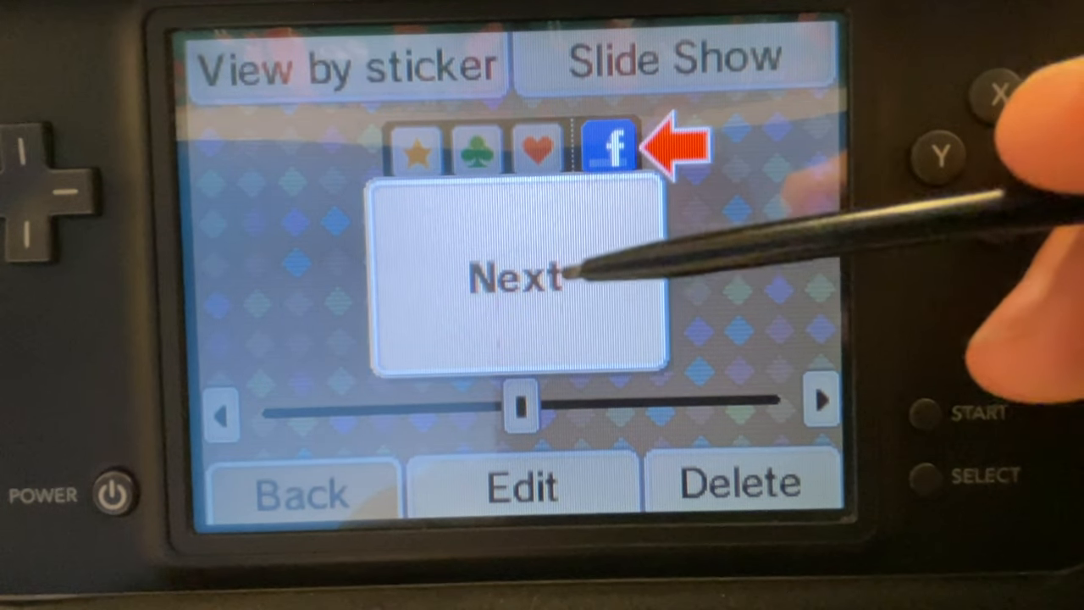
pyautogui.click(516, 279)
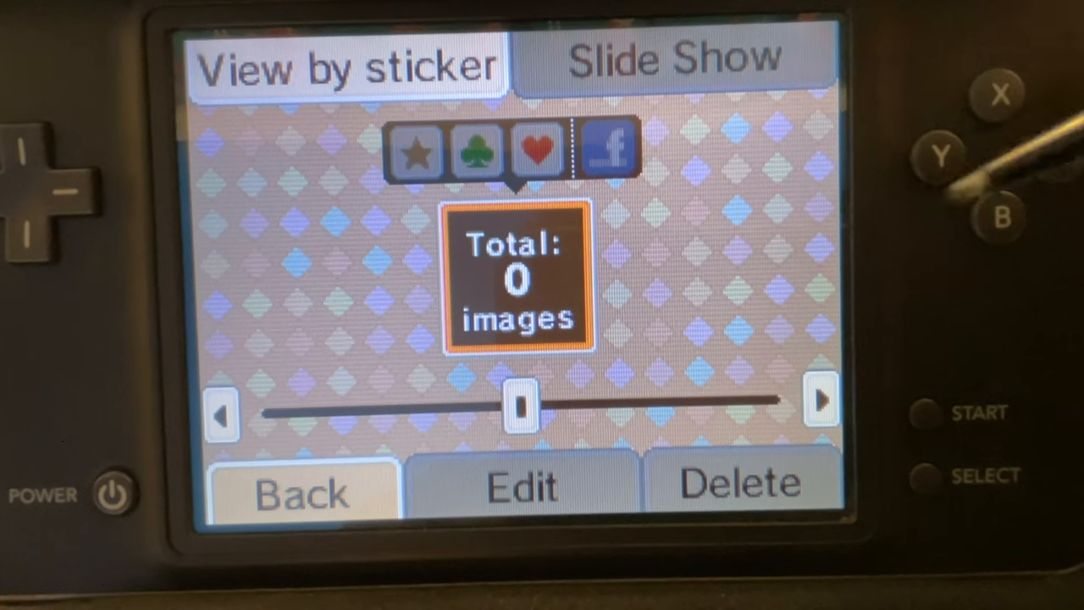
pyautogui.moveTo(720, 127)
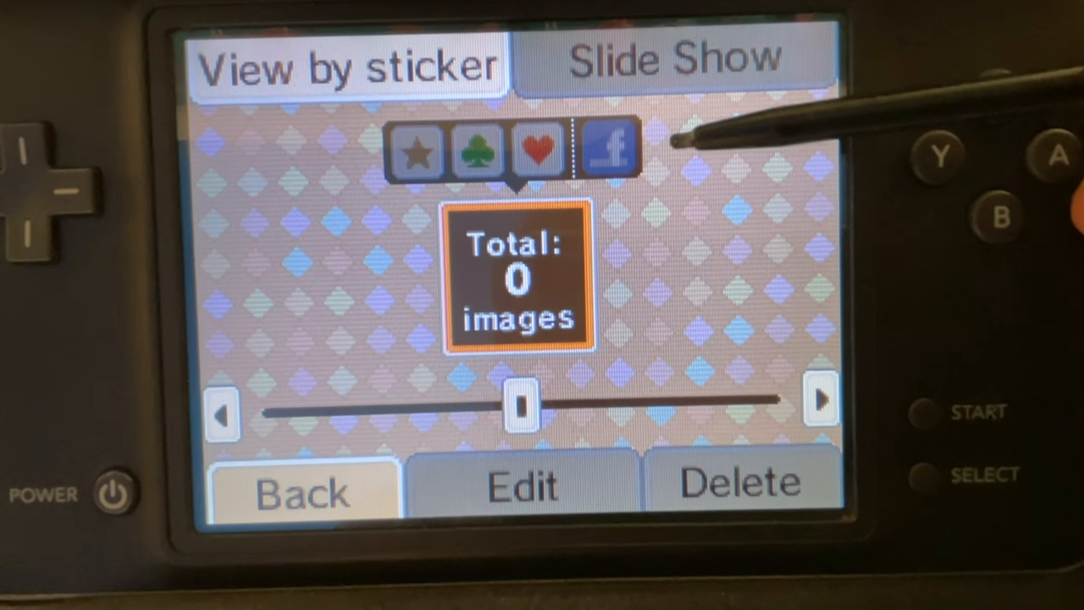
pyautogui.moveTo(677, 152)
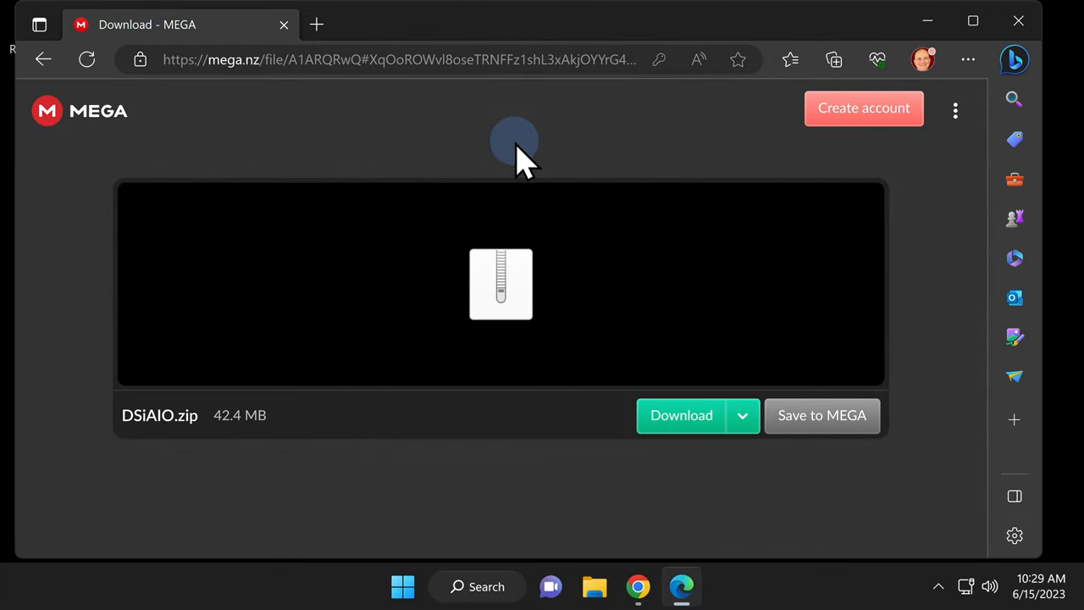
pyautogui.moveTo(551, 445)
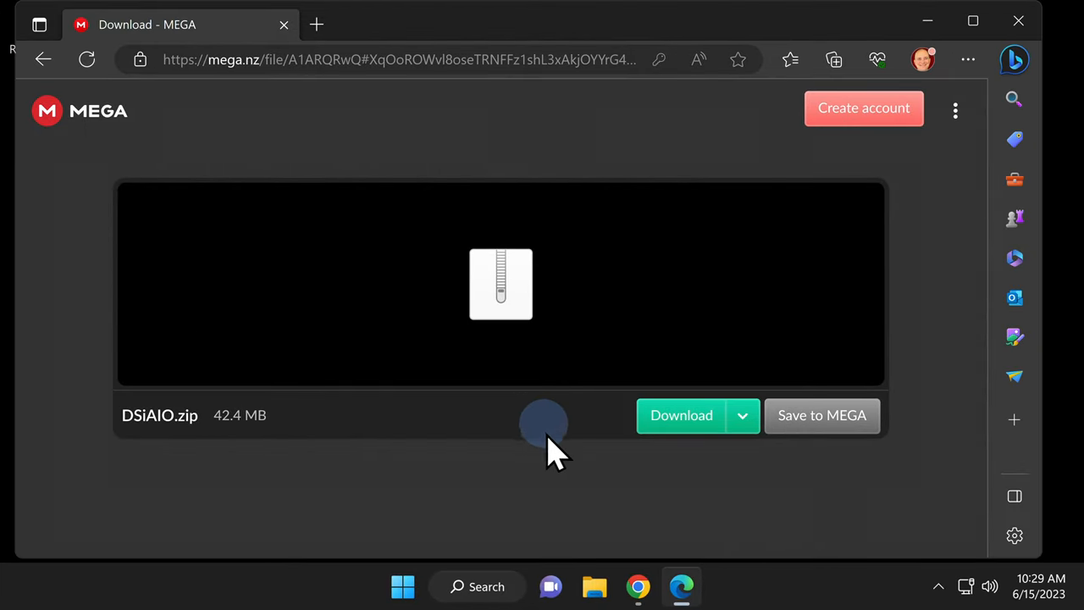
pyautogui.moveTo(682, 415)
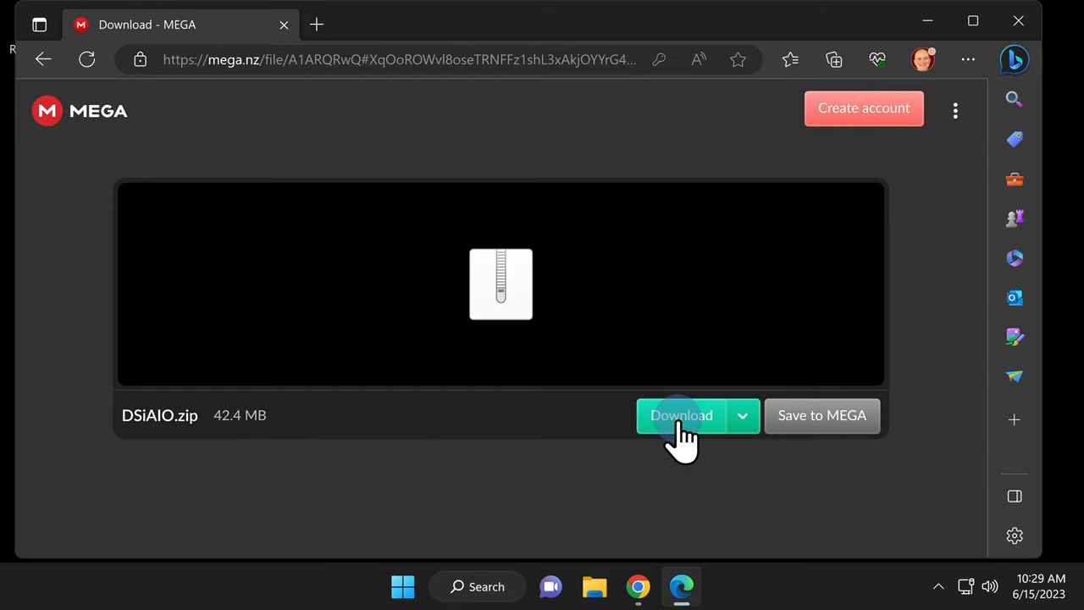
# - Start downloading the 42.4 MB DSiAIO.zip from MEGA
pyautogui.click(682, 415)
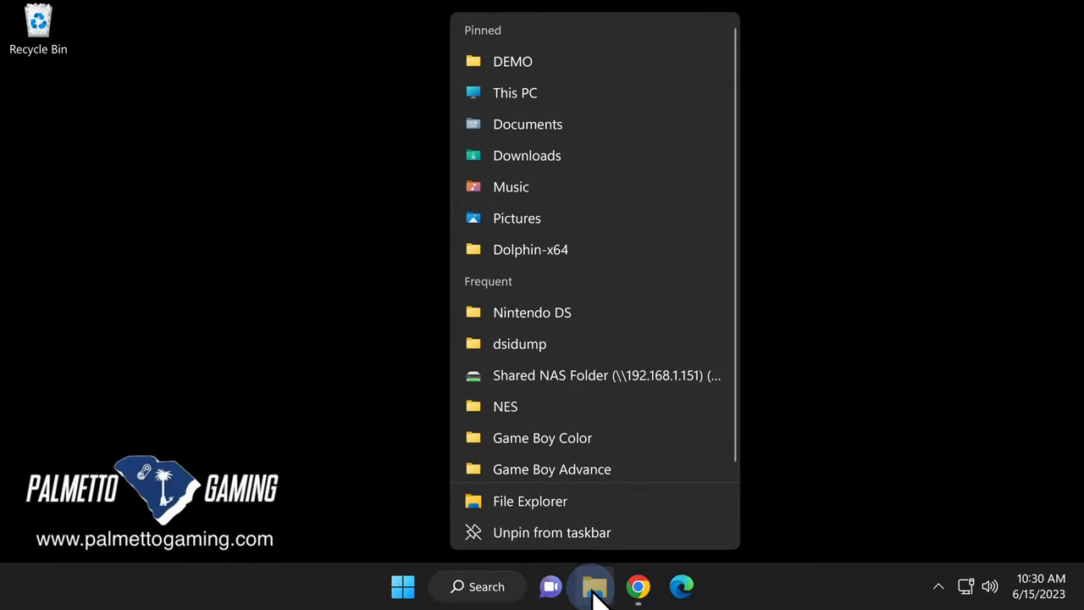
pyautogui.moveTo(563, 169)
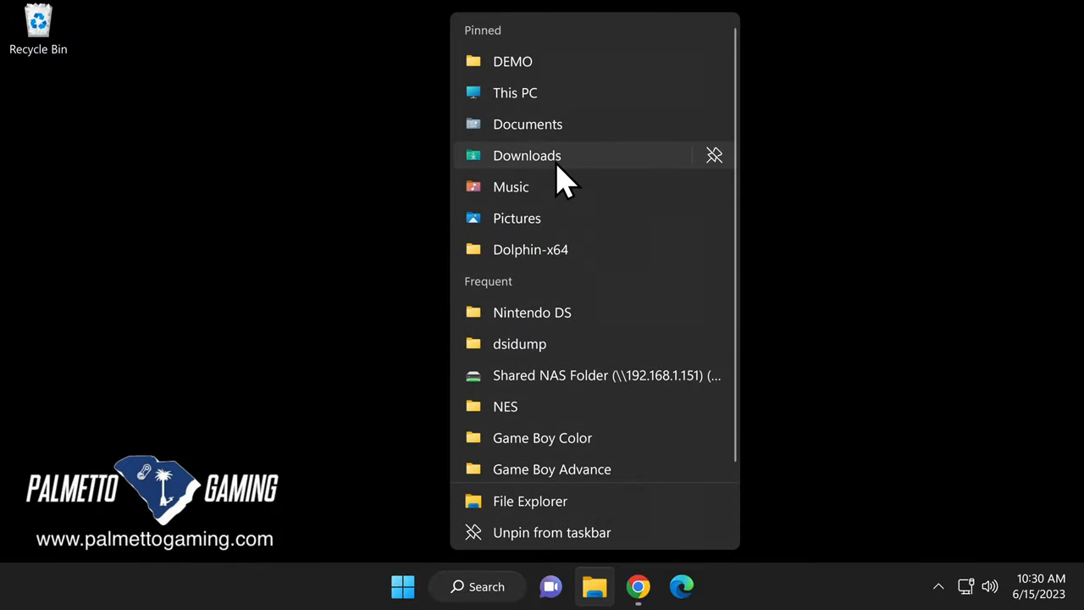
# - Run Extract All on DSiAIO.zip in Downloads, producing the DSiAIO folder
pyautogui.click(527, 155)
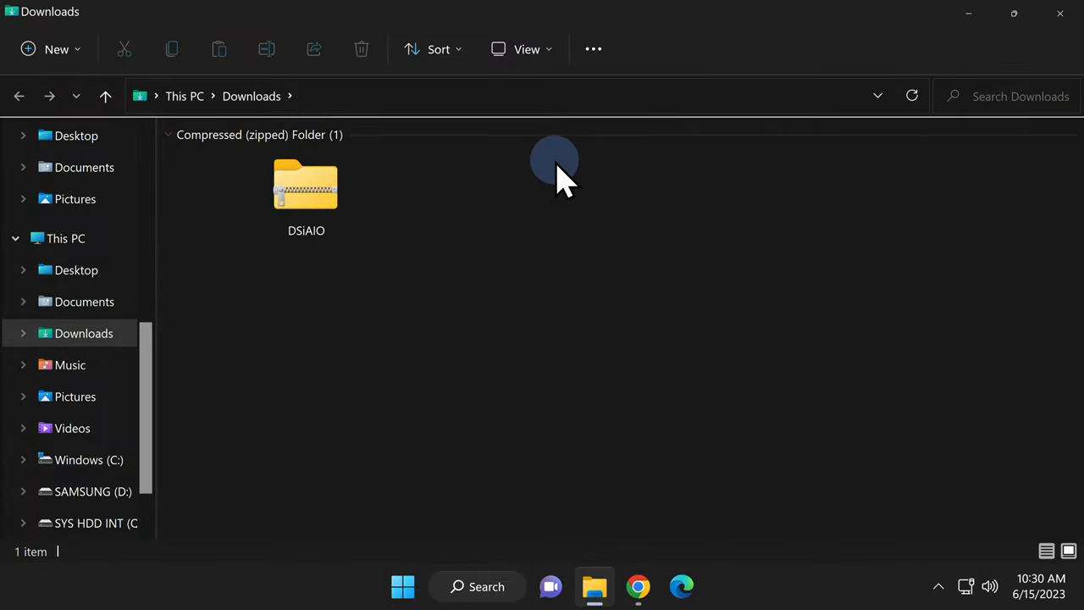
pyautogui.click(306, 186)
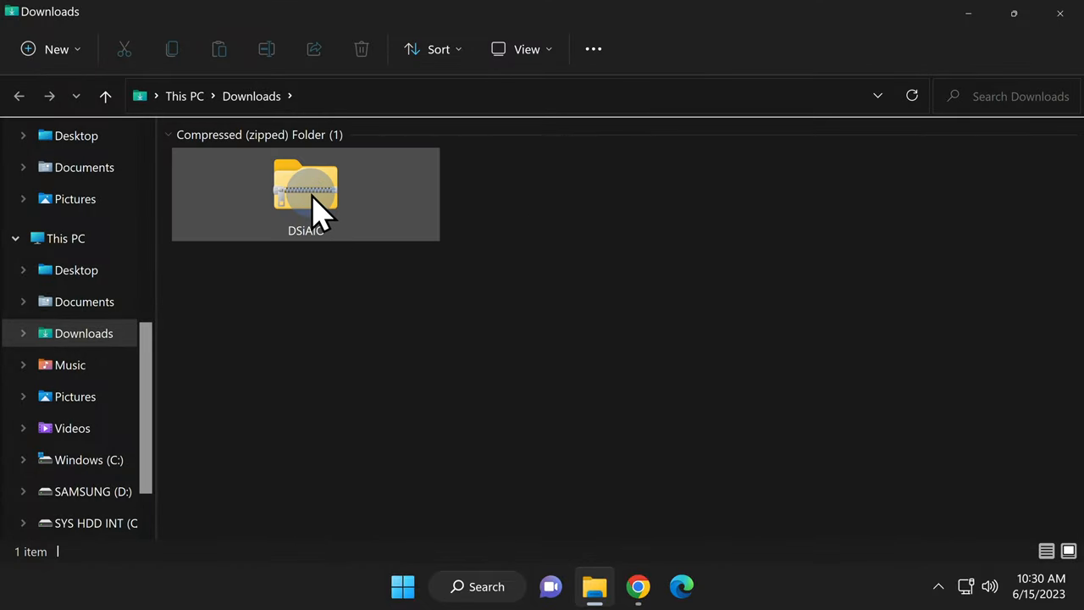
pyautogui.rightClick(305, 191)
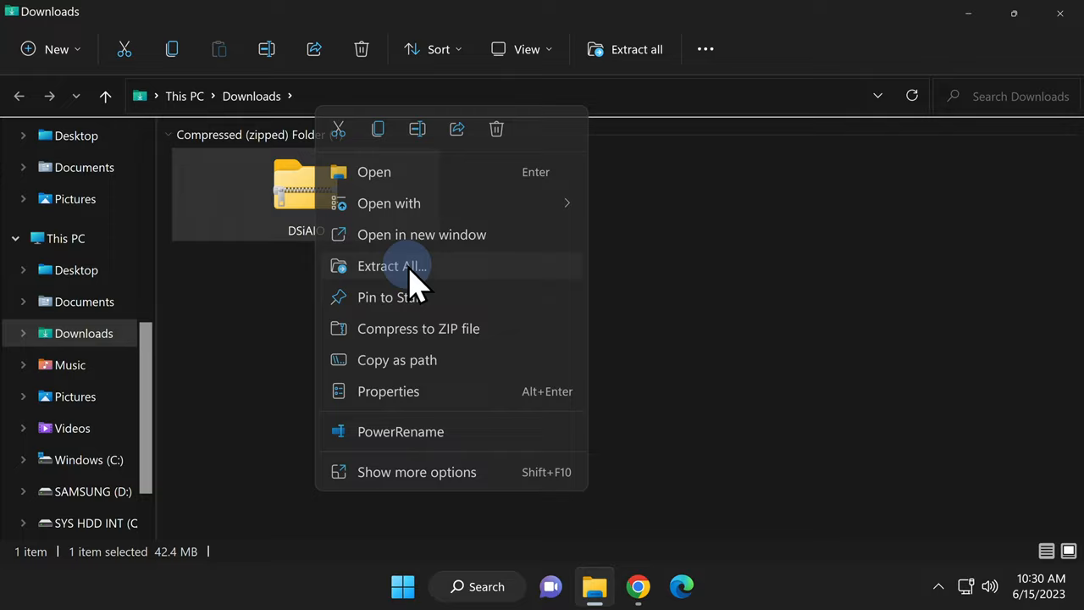
pyautogui.click(391, 265)
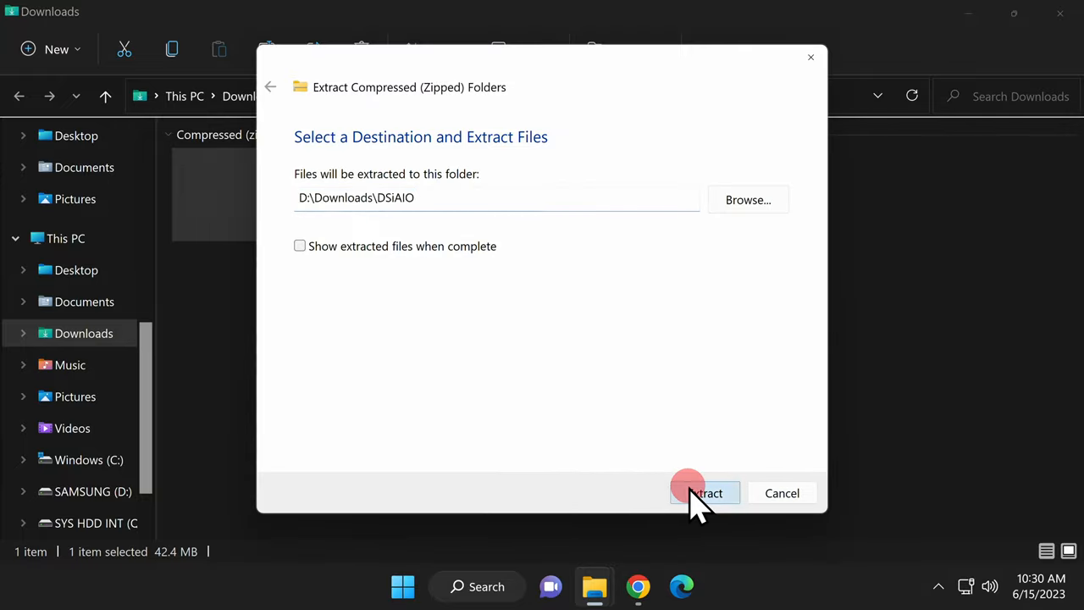
pyautogui.click(704, 493)
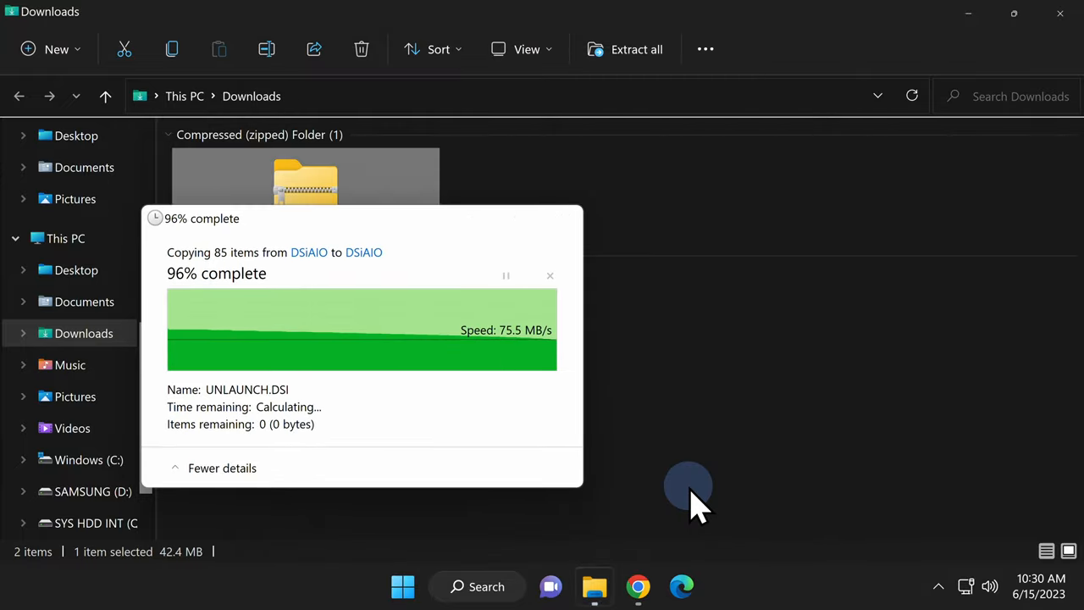
pyautogui.rightClick(305, 195)
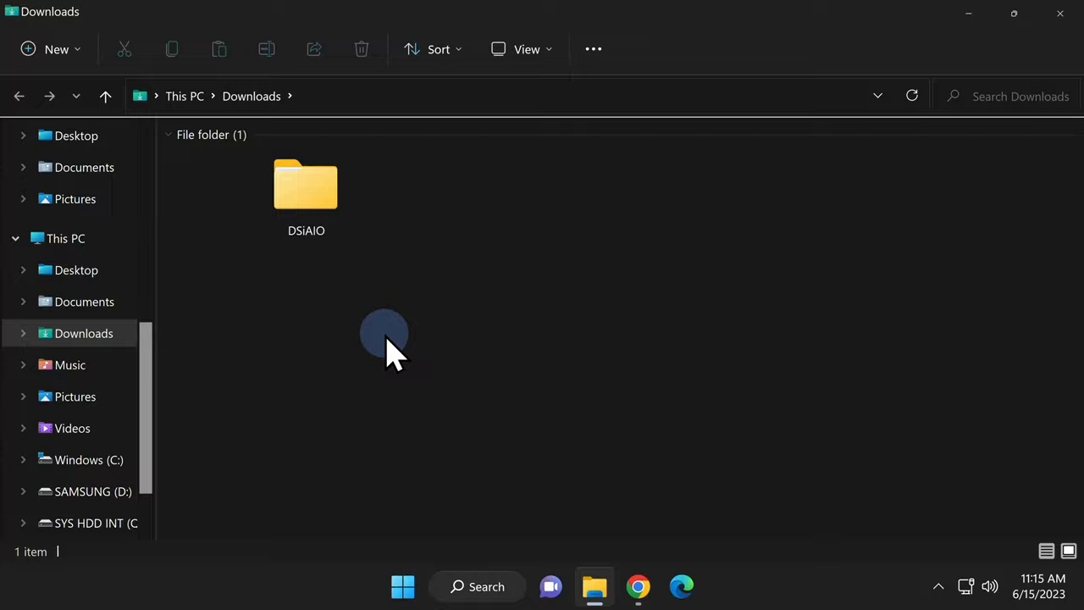
pyautogui.moveTo(571, 21)
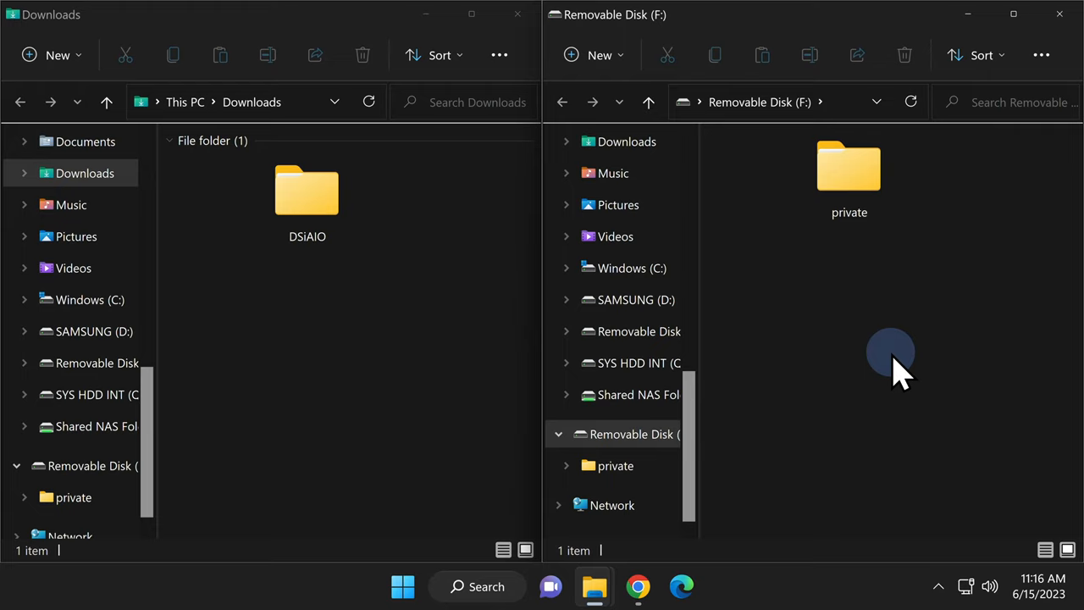
# - Select the extracted DSiAIO folder in Downloads beside the Removable Disk (F:) window
pyautogui.click(307, 195)
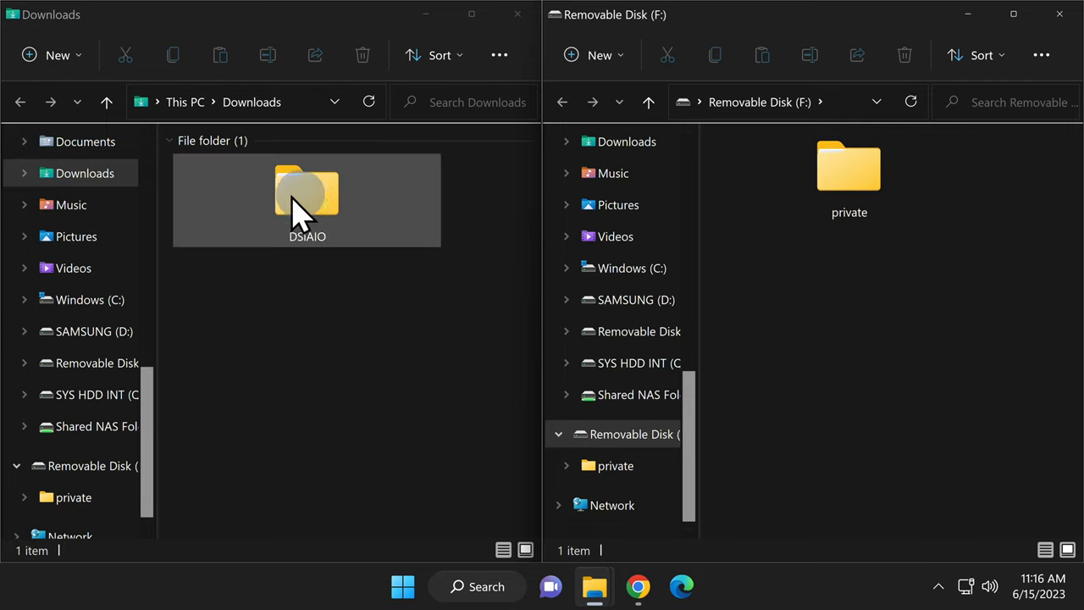
# - Open DSiAIO and move _nds, BOOT.NDS and dumpTool.nds onto Removable Disk (F:)
pyautogui.doubleClick(307, 194)
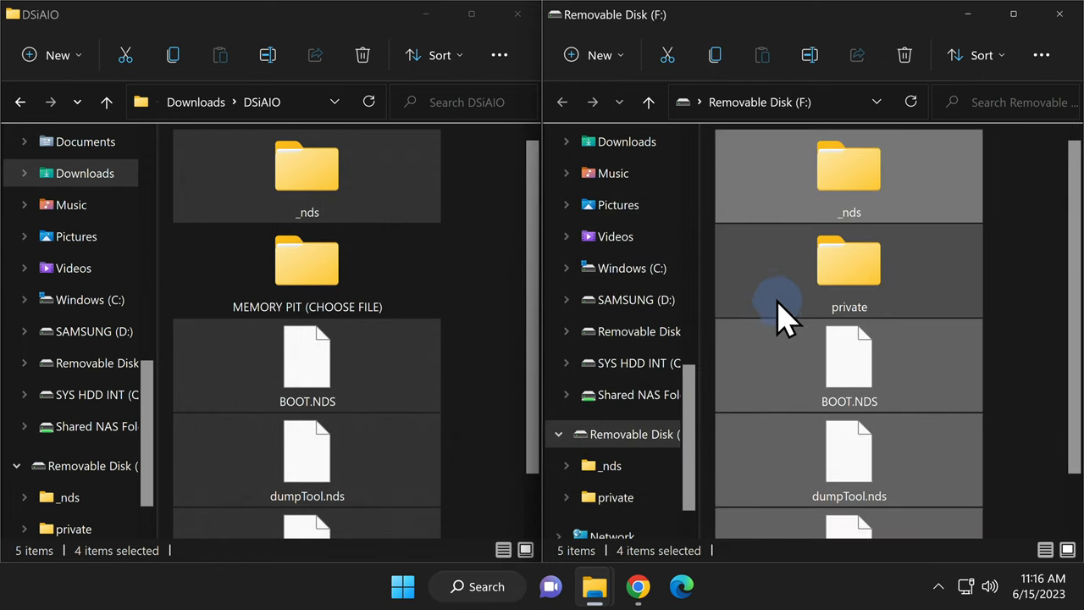
pyautogui.moveTo(758, 364)
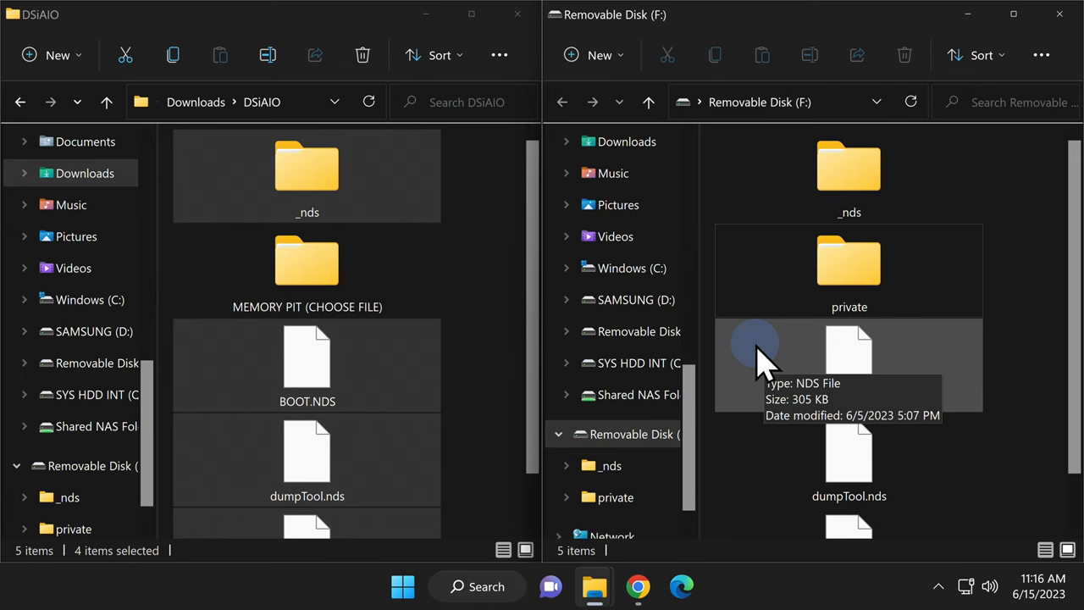
pyautogui.rightClick(307, 170)
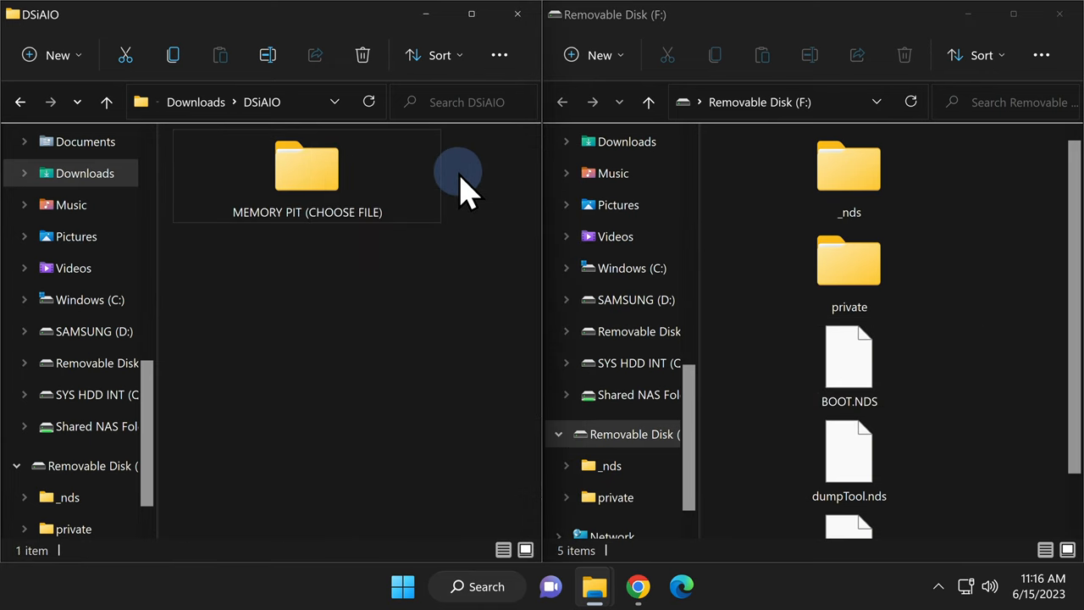
pyautogui.moveTo(398, 326)
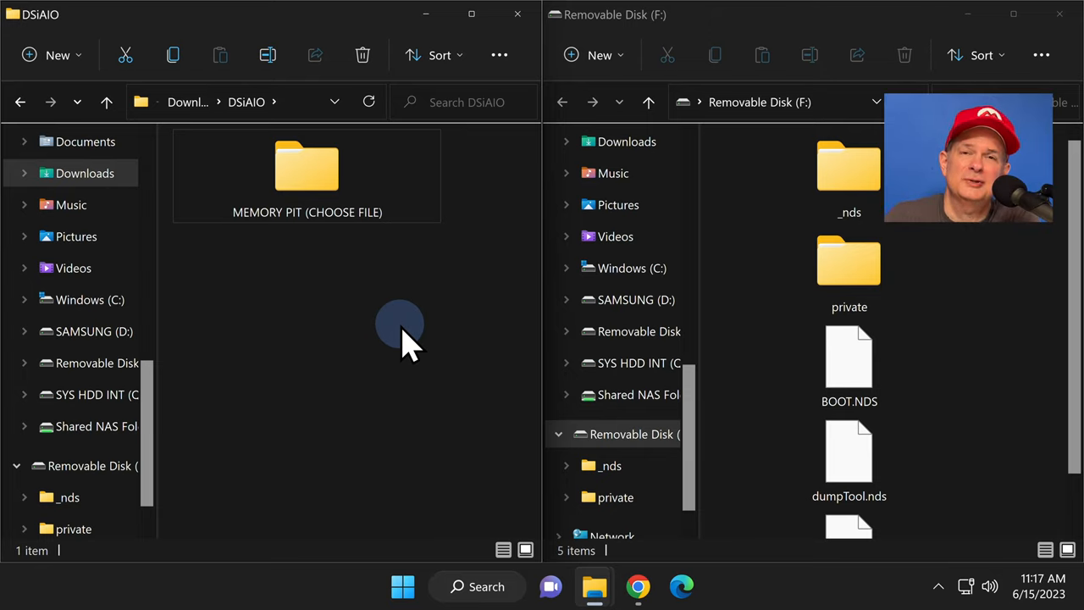
pyautogui.moveTo(307, 169)
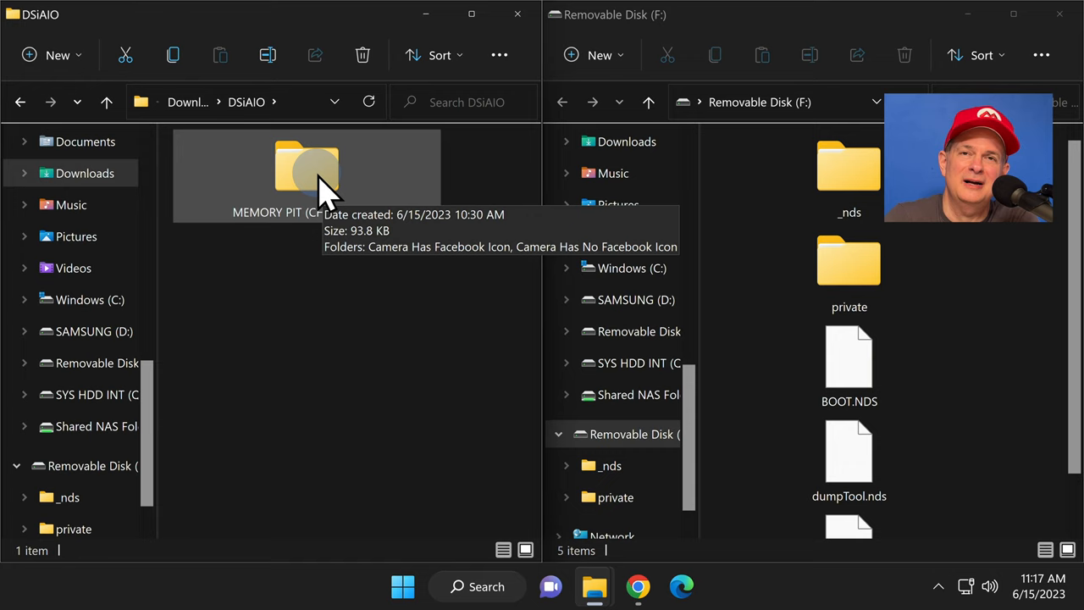
# - Open MEMORY PIT (CHOOSE FILE), then its Camera Has Facebook Icon subfolder containing pit.bin
pyautogui.doubleClick(307, 169)
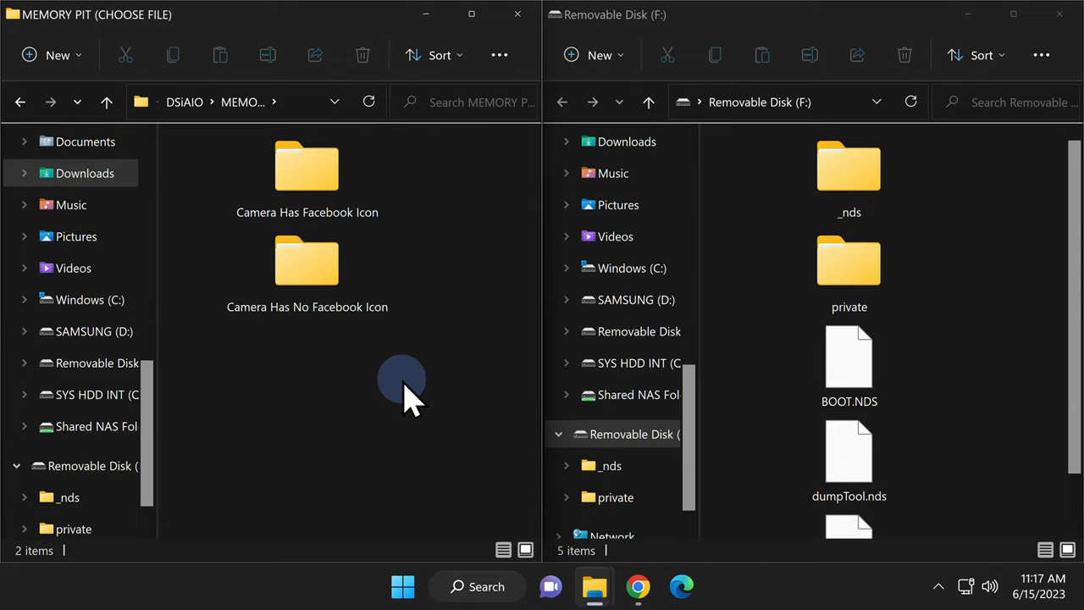
pyautogui.moveTo(440, 352)
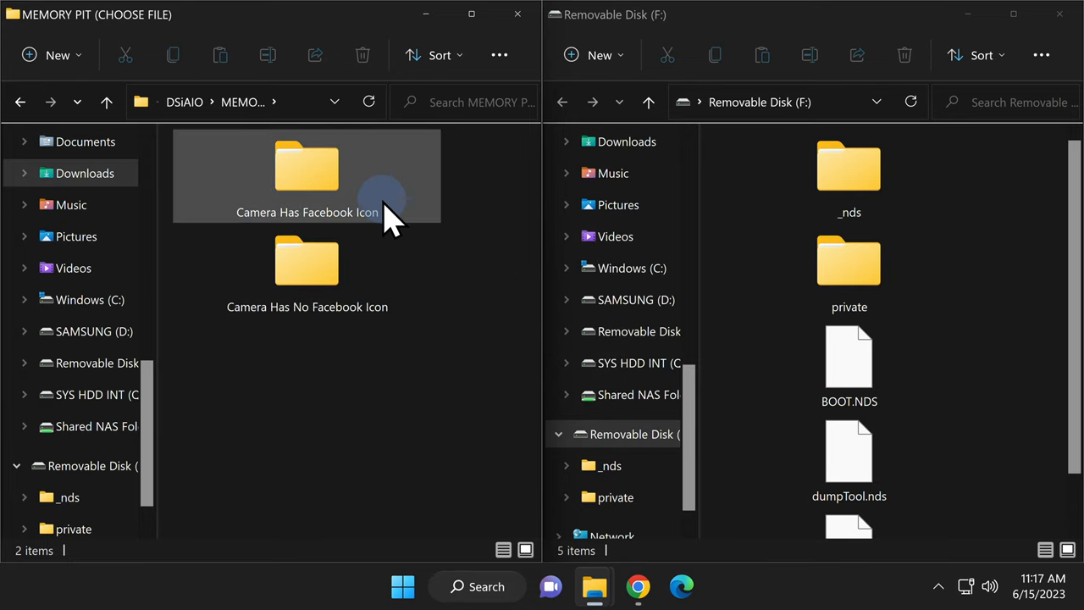
pyautogui.doubleClick(306, 169)
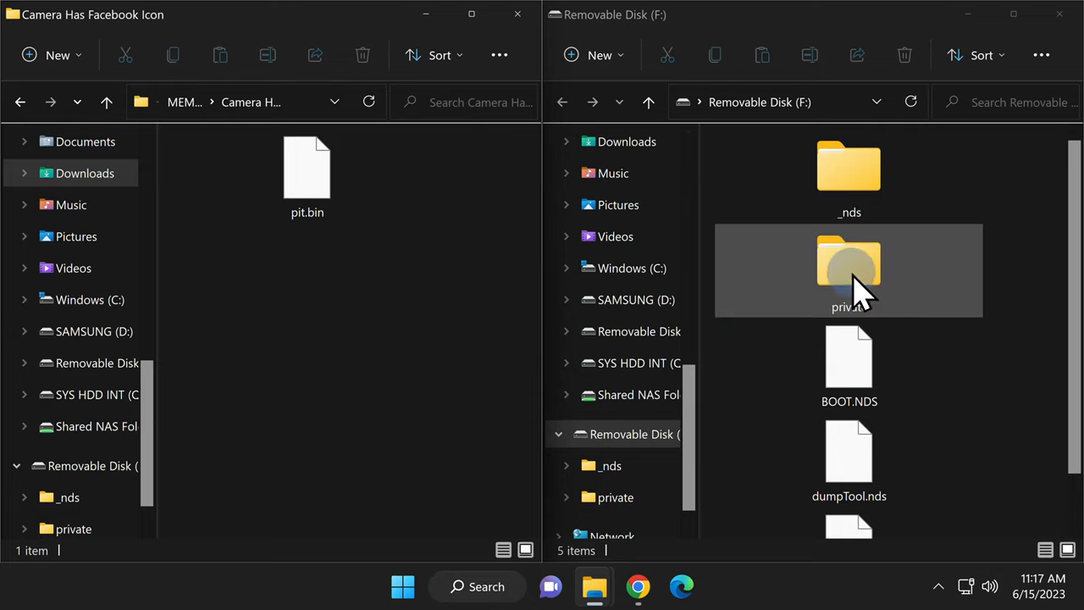
# - Navigate the SD card through private, ds and app into the 484E494A folder
pyautogui.click(848, 269)
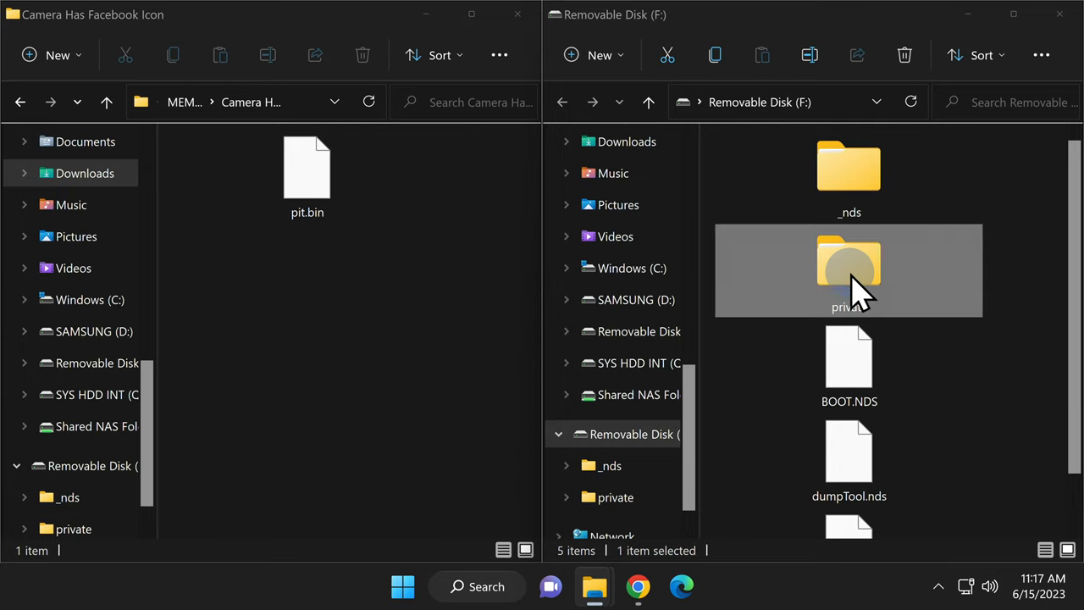
pyautogui.doubleClick(849, 271)
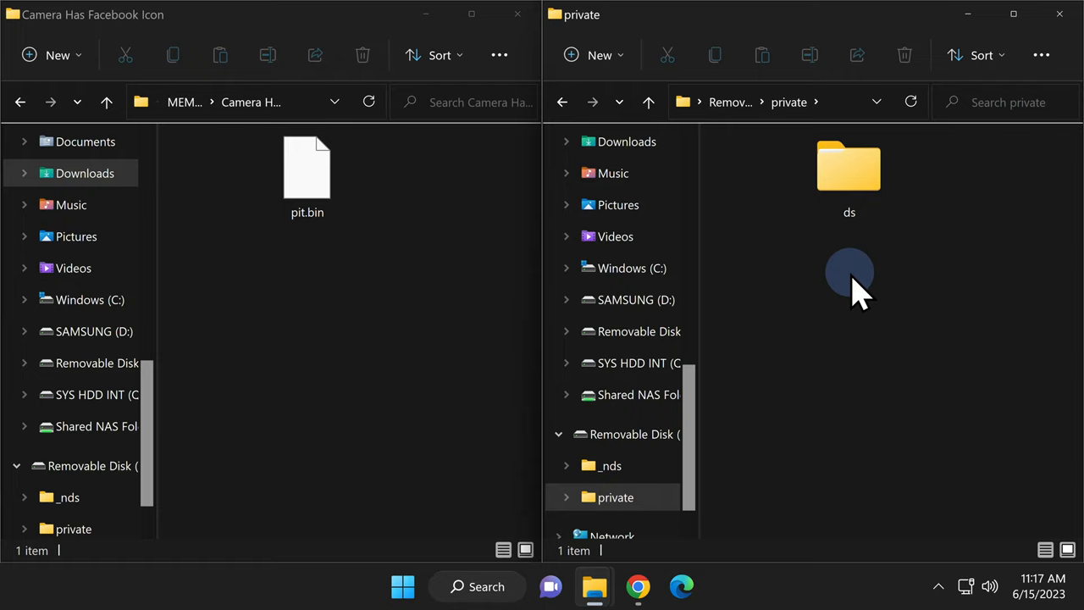
pyautogui.click(848, 178)
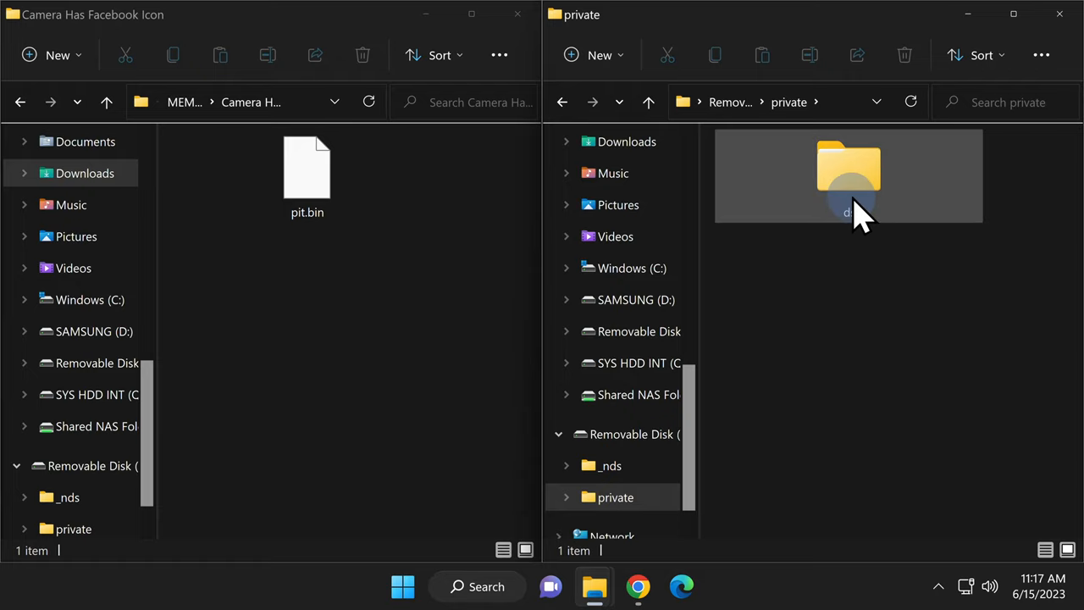
pyautogui.doubleClick(848, 170)
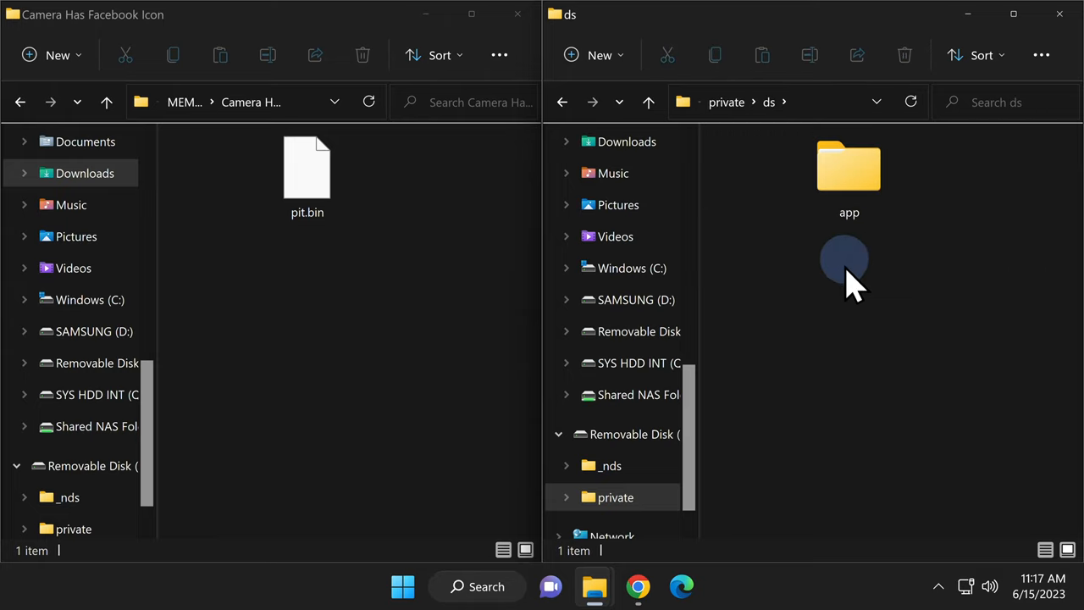
pyautogui.click(849, 178)
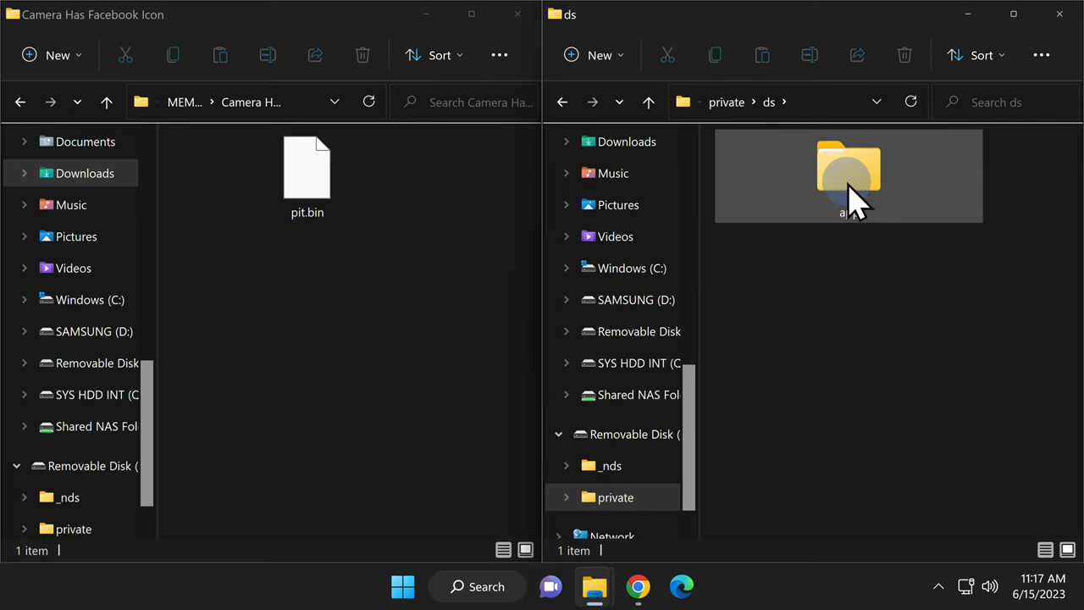
pyautogui.doubleClick(848, 170)
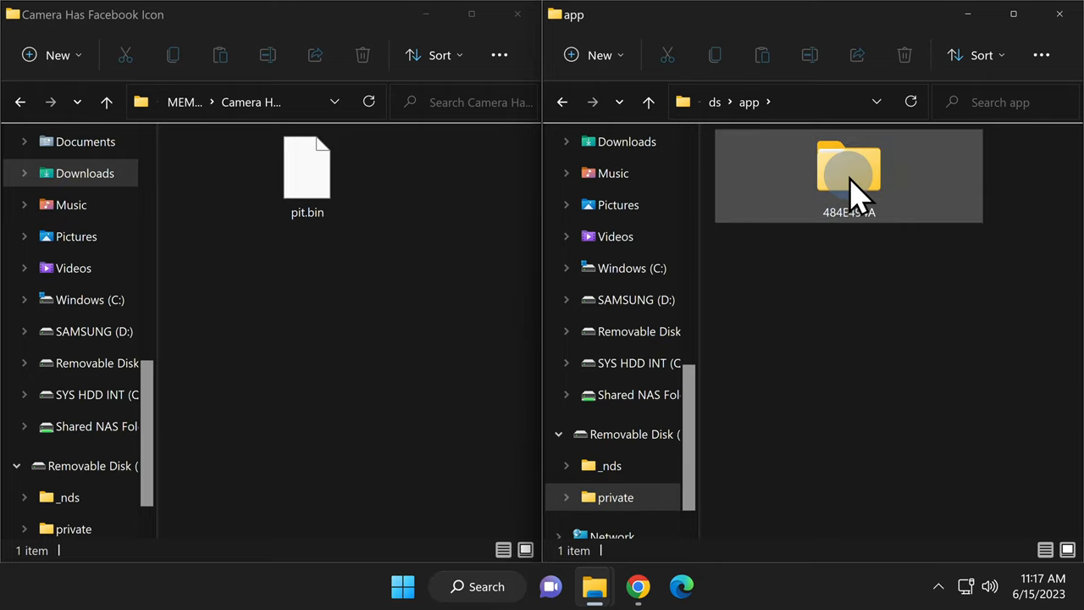
pyautogui.doubleClick(847, 174)
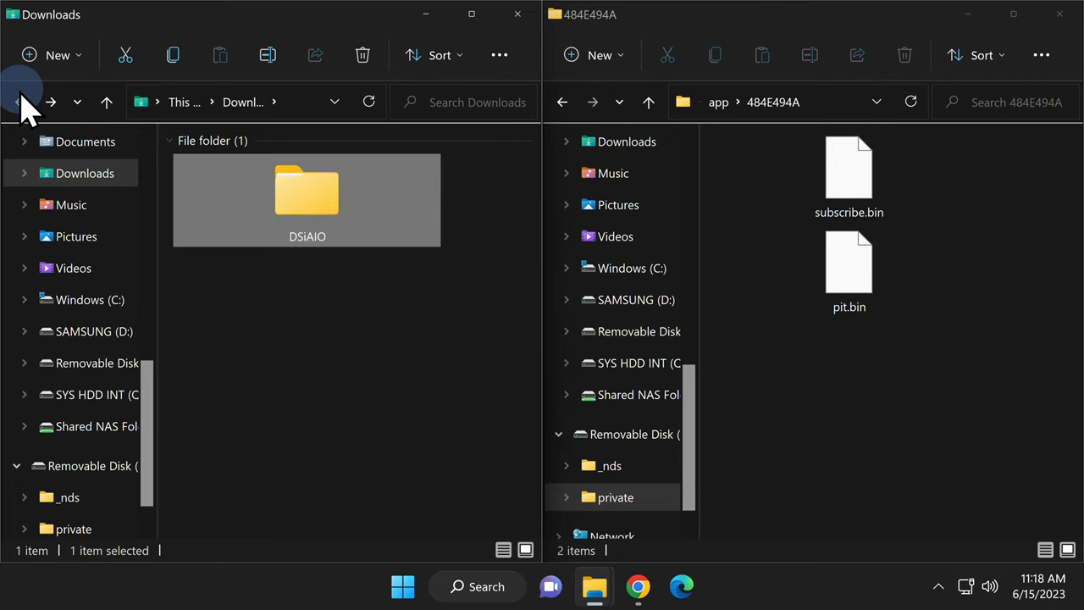
# - Delete DSiAIO from Downloads and close the Downloads and 484E494A windows
pyautogui.rightClick(307, 199)
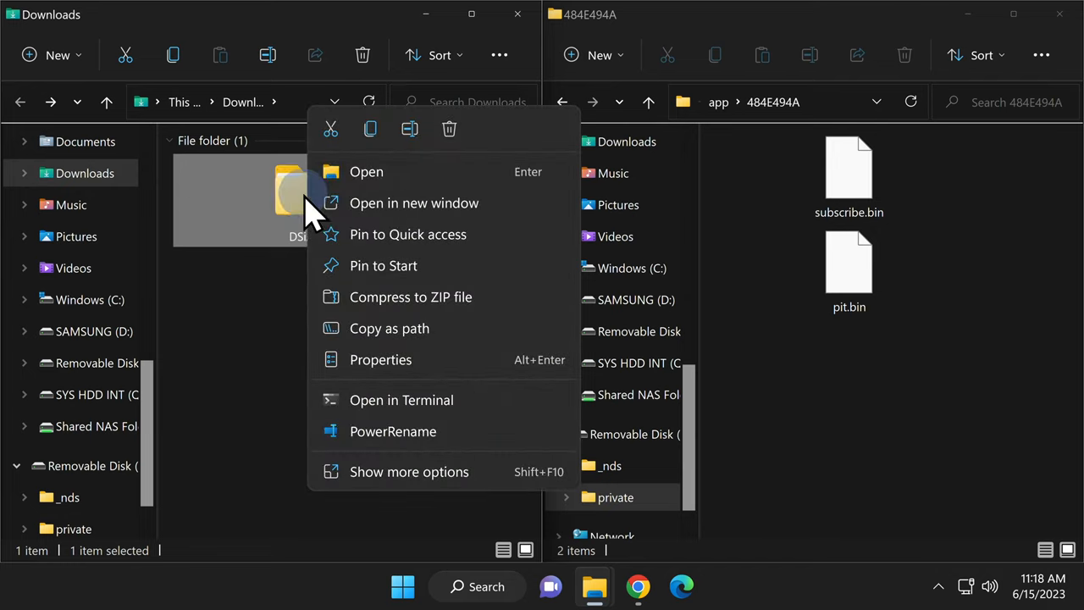
pyautogui.click(449, 129)
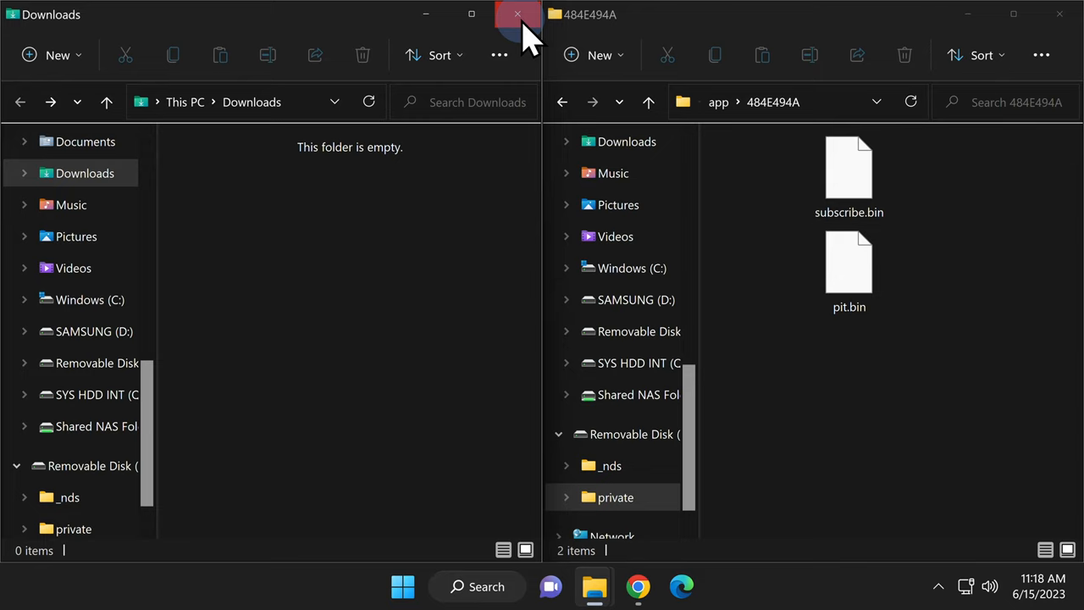
pyautogui.click(516, 14)
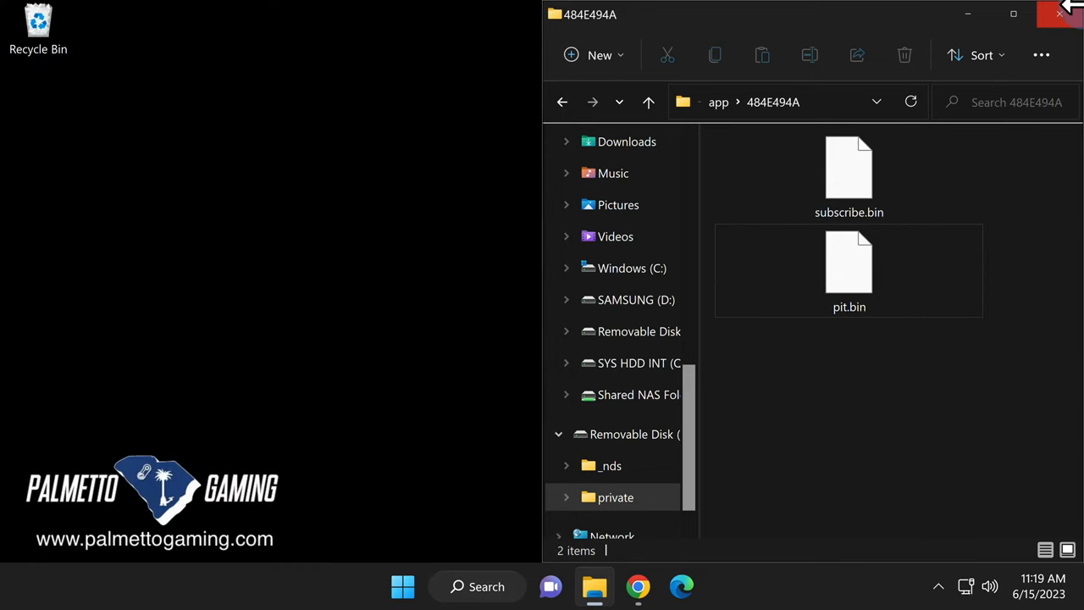
pyautogui.click(1069, 15)
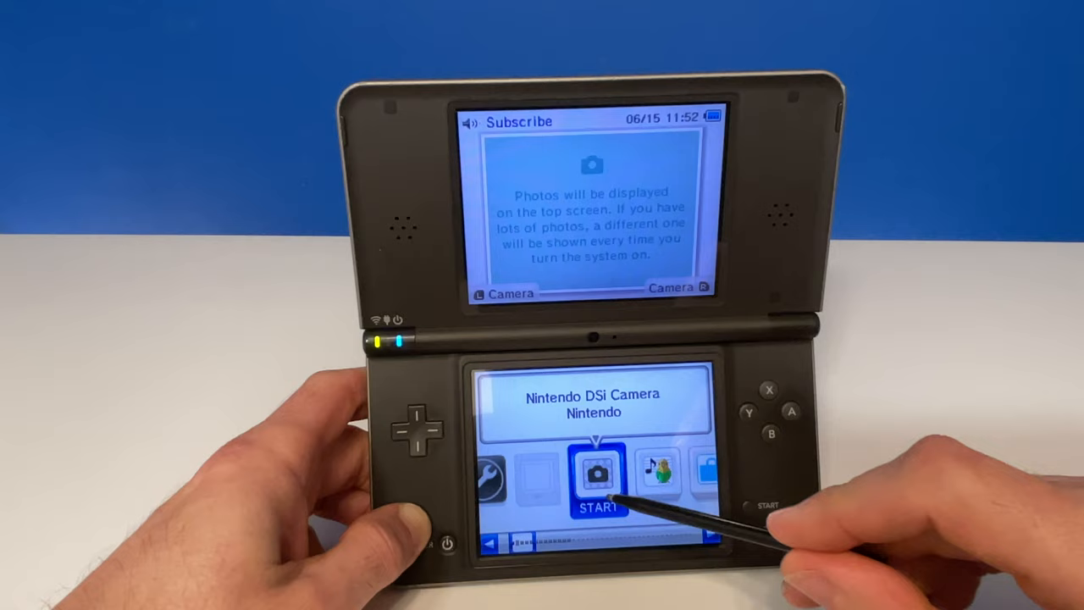
# - Launch Nintendo DSi Camera from the DSi home menu
pyautogui.click(600, 472)
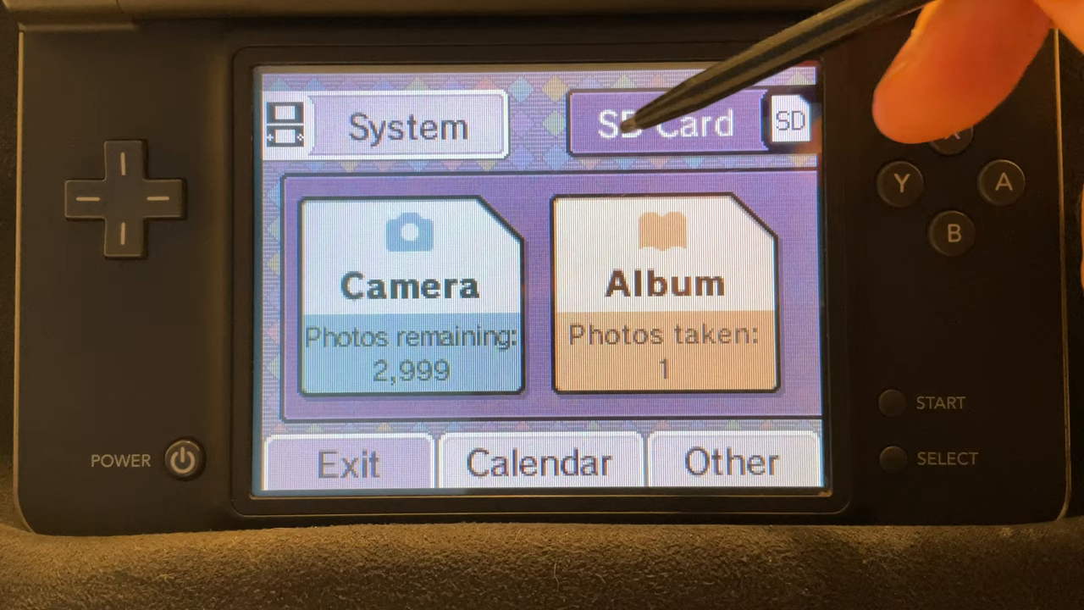
pyautogui.moveTo(694, 271)
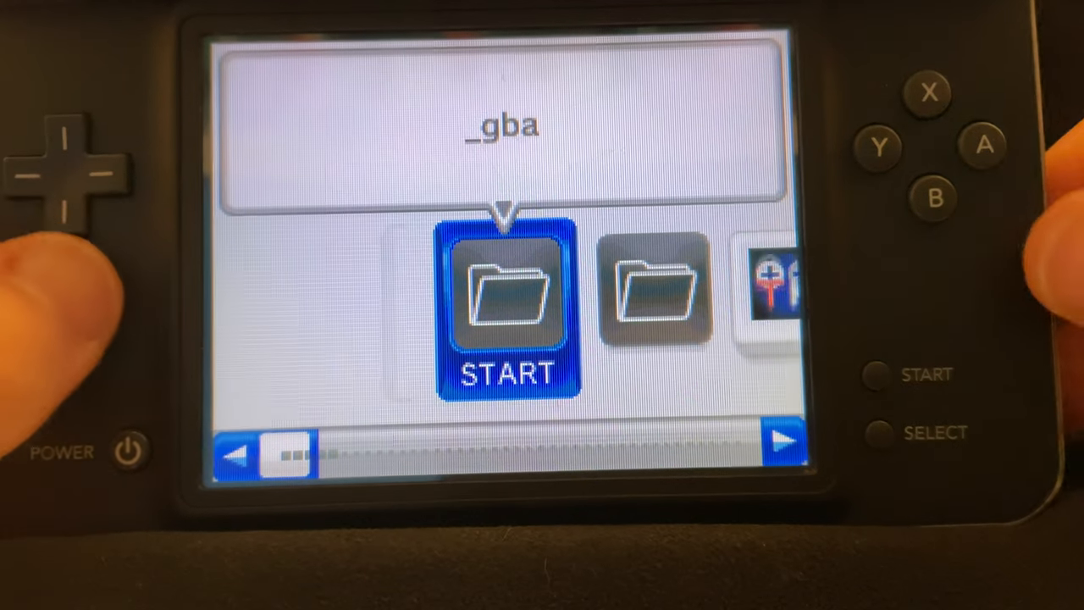
# - Launch dumpTool from Twilight Menu++ and begin the NAND dump
pyautogui.press('Right')
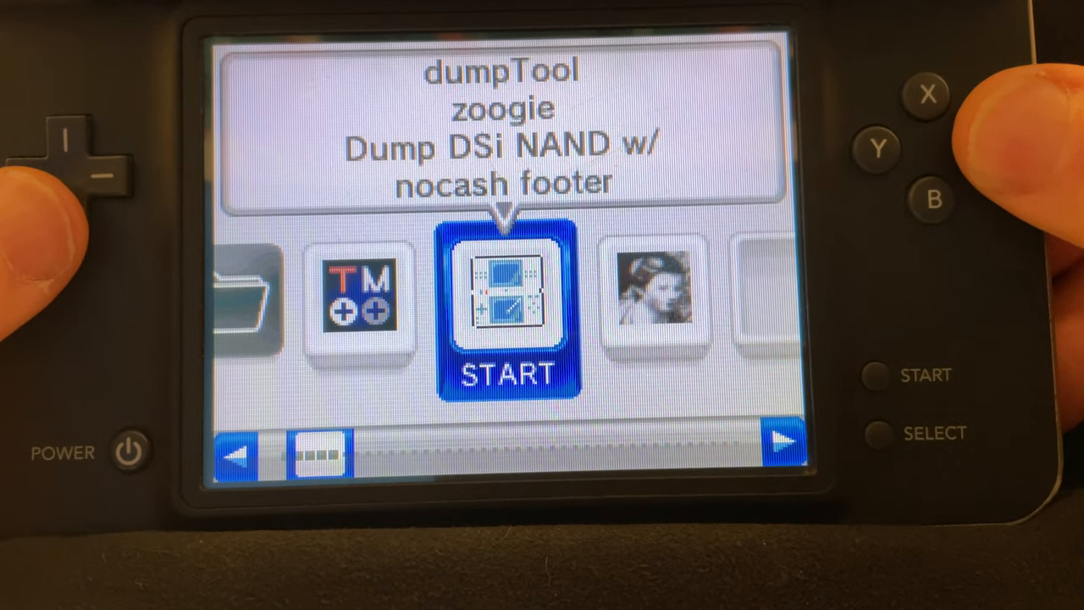
pyautogui.click(507, 297)
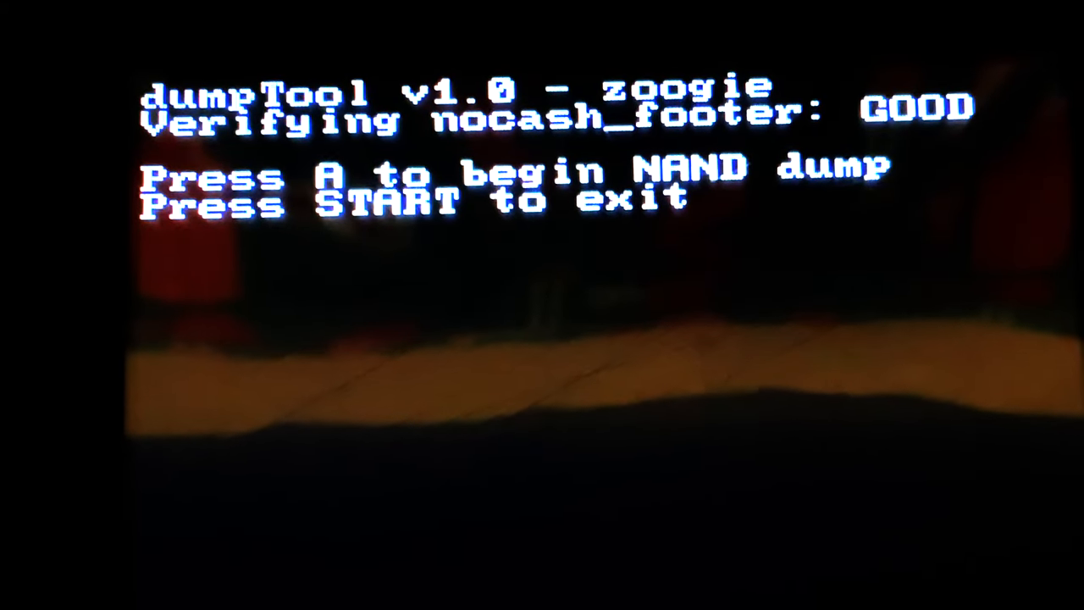
pyautogui.press('a')
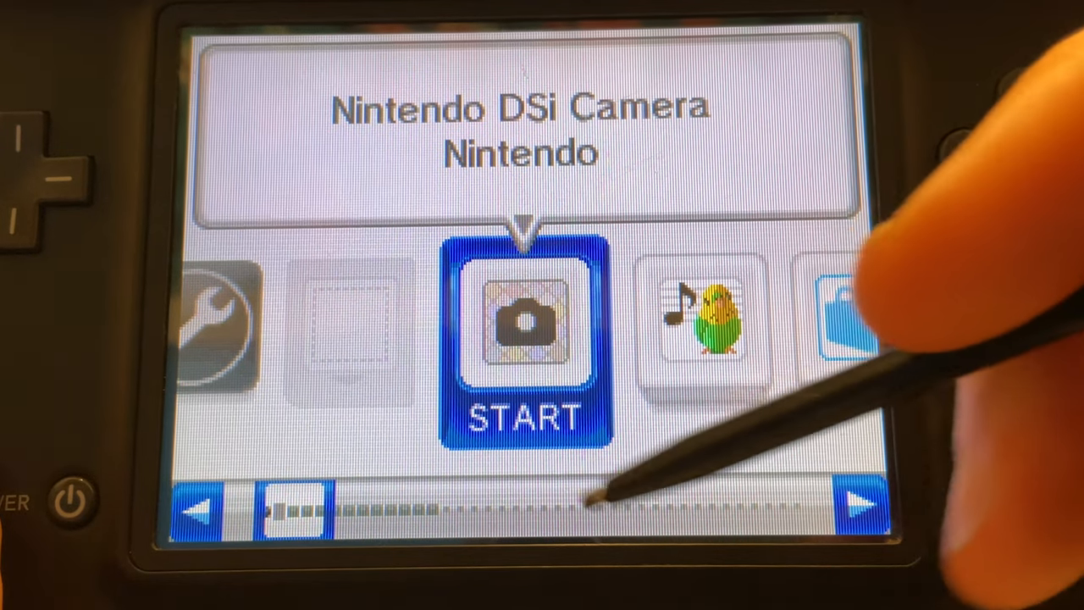
# - Relaunch Nintendo DSi Camera to reload Twilight Menu++ with dumpTool highlighted
pyautogui.click(526, 339)
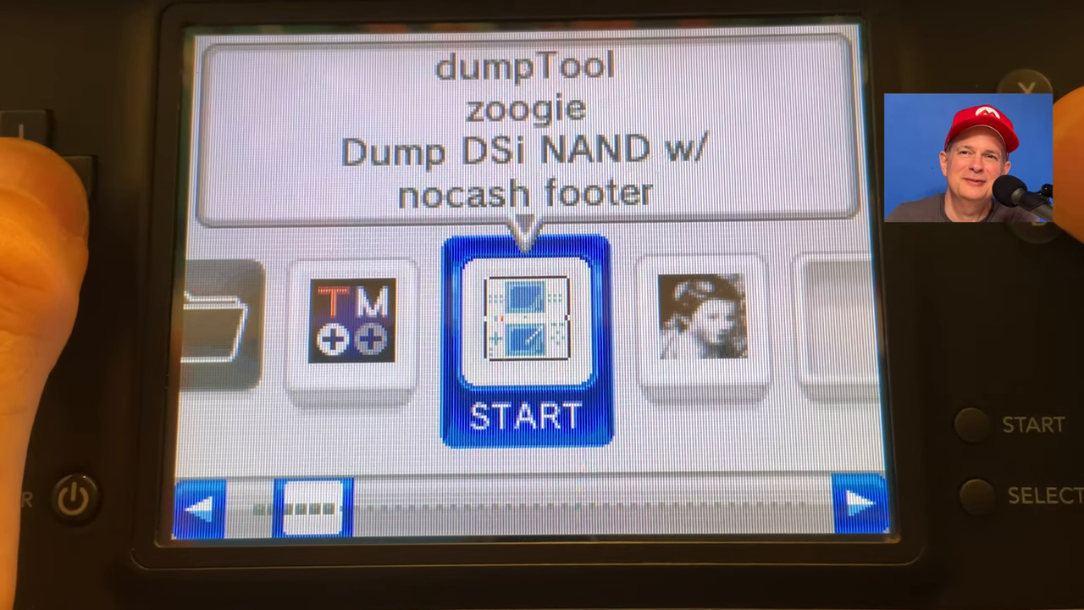
pyautogui.click(858, 504)
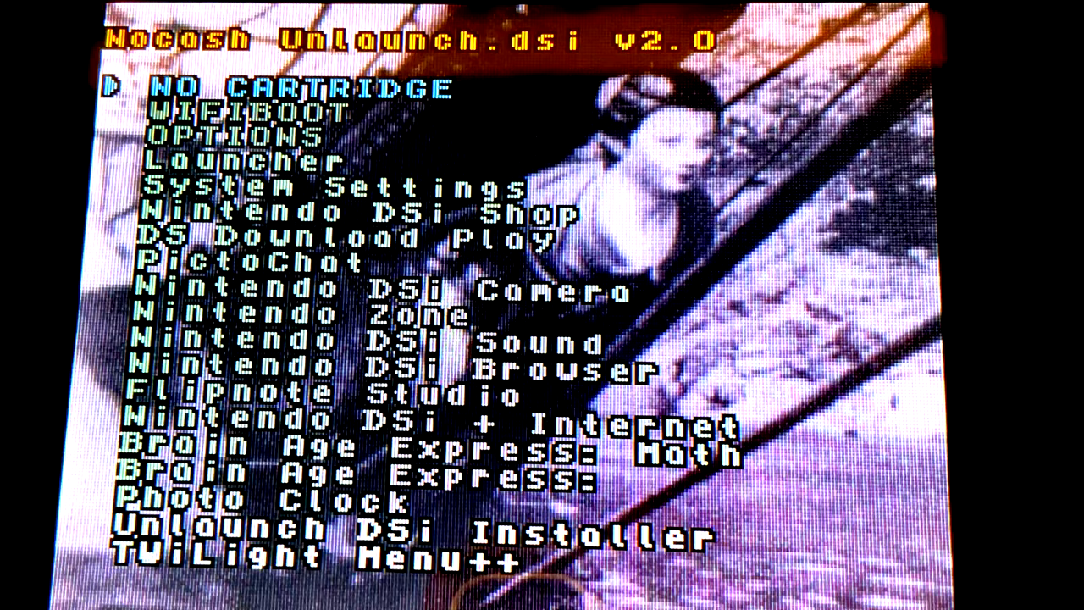
# - In Unlaunch OPTIONS, set NO BUTTON to sdmc:/BOOT.NDS, then SAVE & EXIT
pyautogui.press('down')
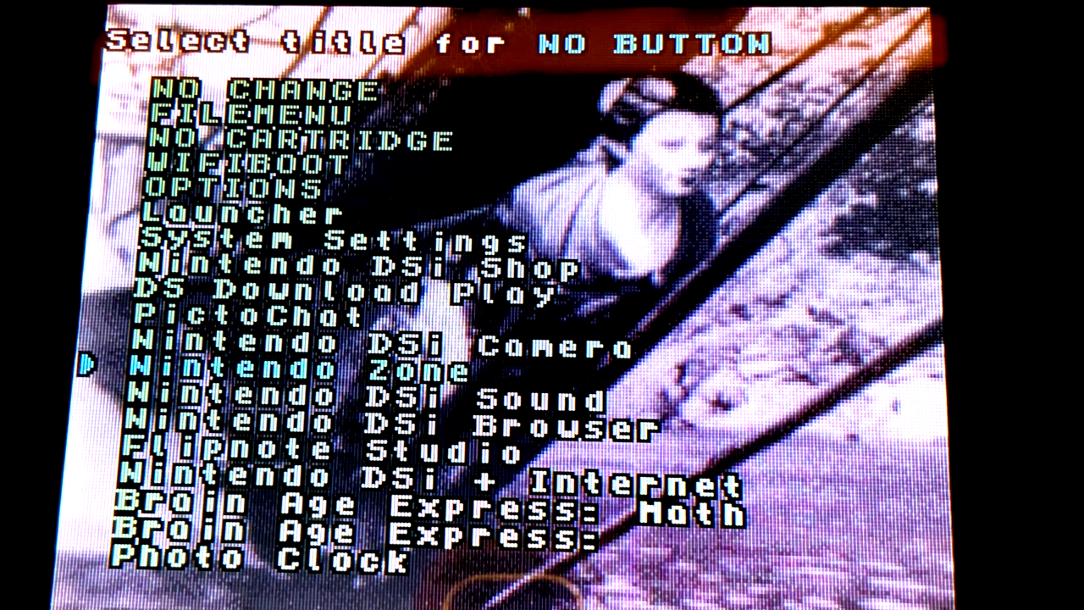
pyautogui.scroll(-3)
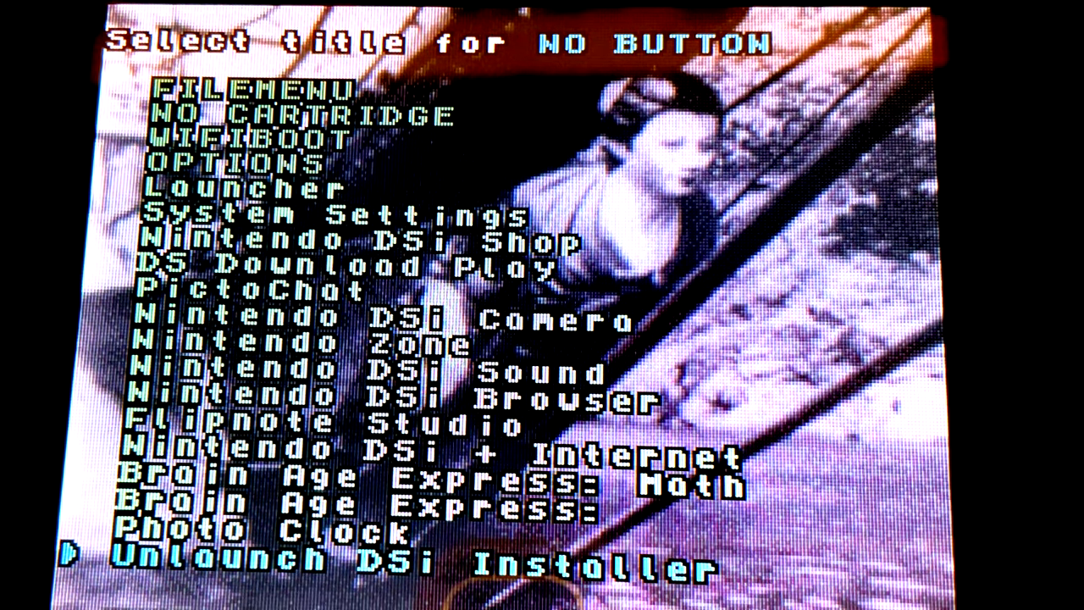
pyautogui.scroll(-3)
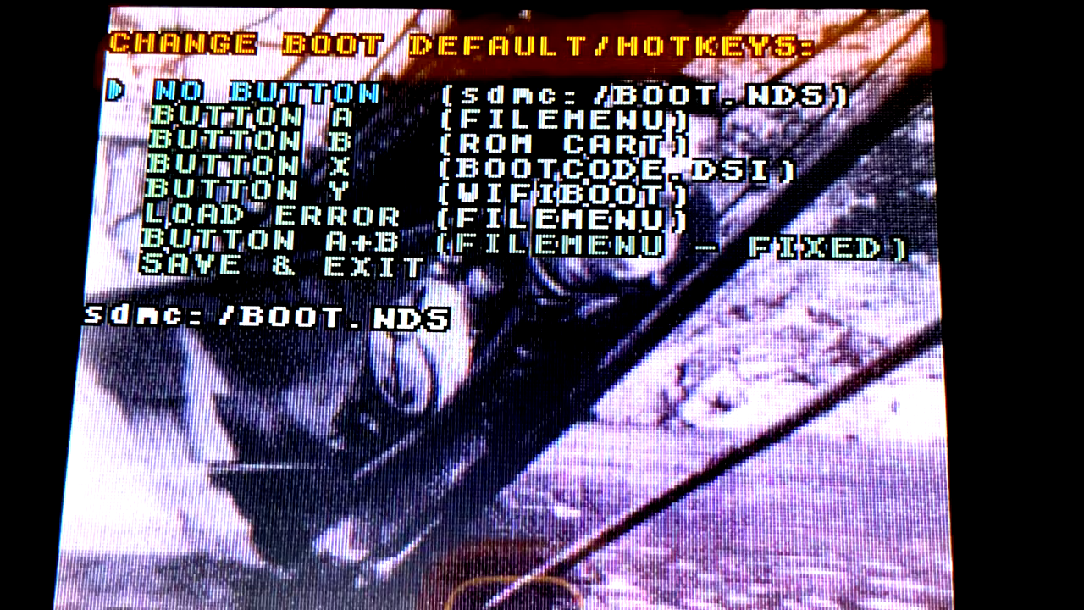
pyautogui.press('down')
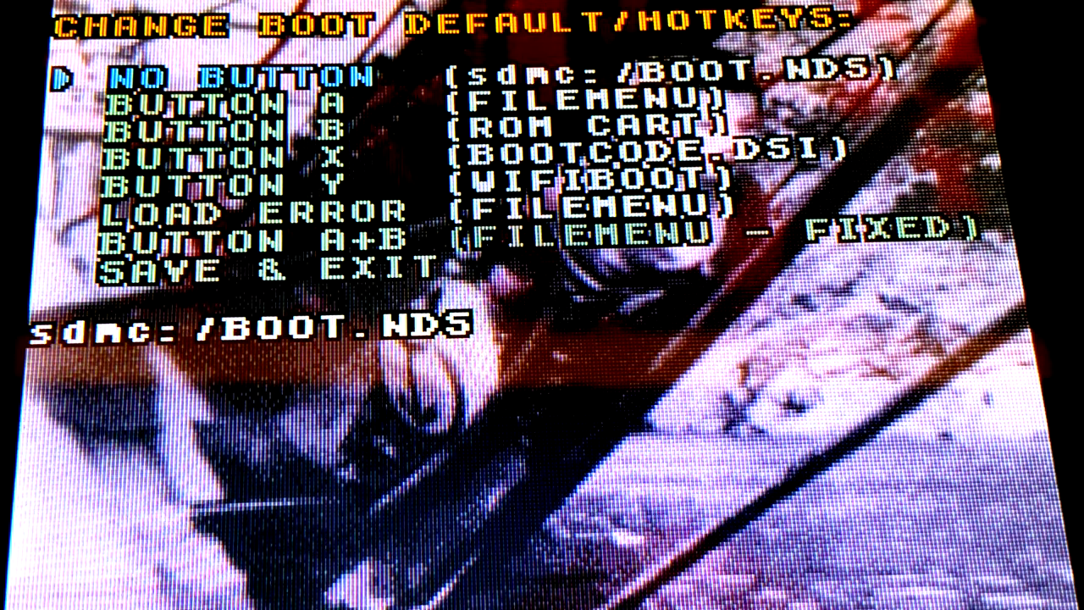
pyautogui.press('down')
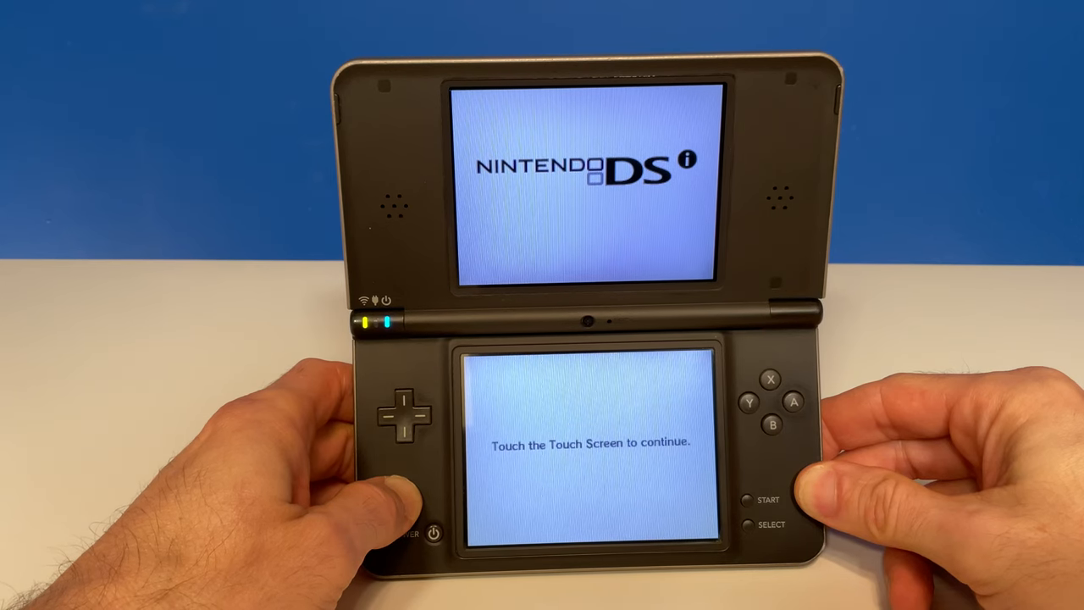
# - Tap the touch screen at the 'Touch the Touch Screen to continue' prompt
pyautogui.click(590, 440)
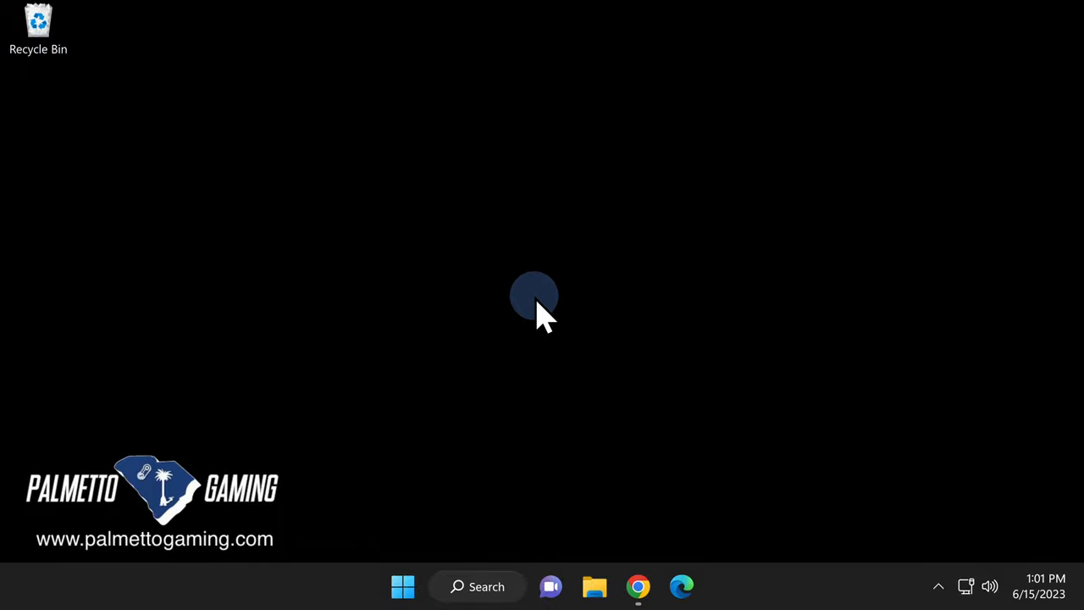
# - Open Removable Disk (F:), make a desktop folder named DSI BACKUP, and open it
pyautogui.click(593, 586)
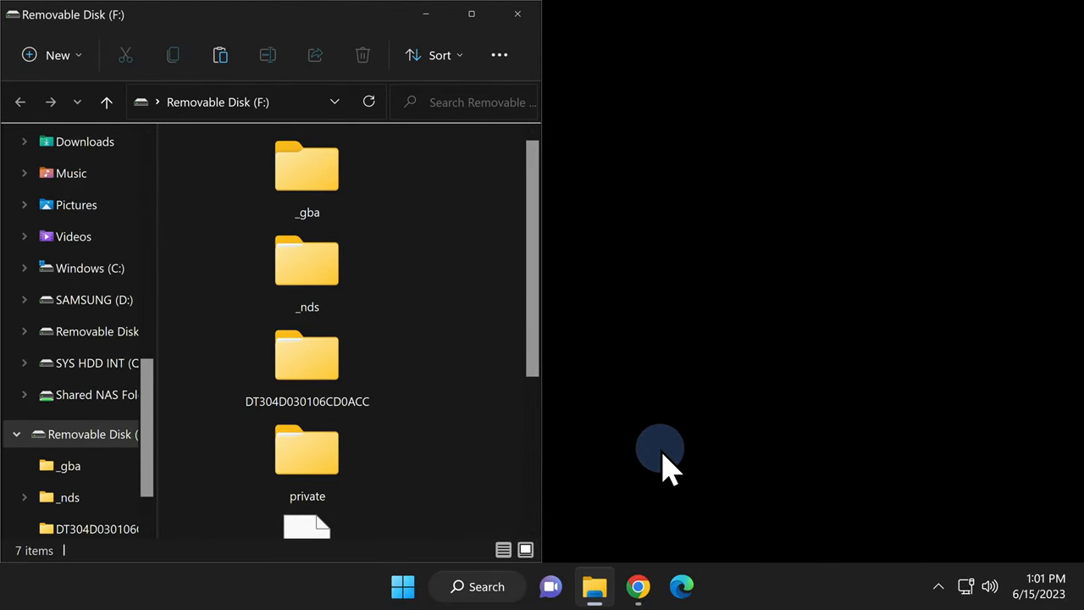
pyautogui.moveTo(673, 360)
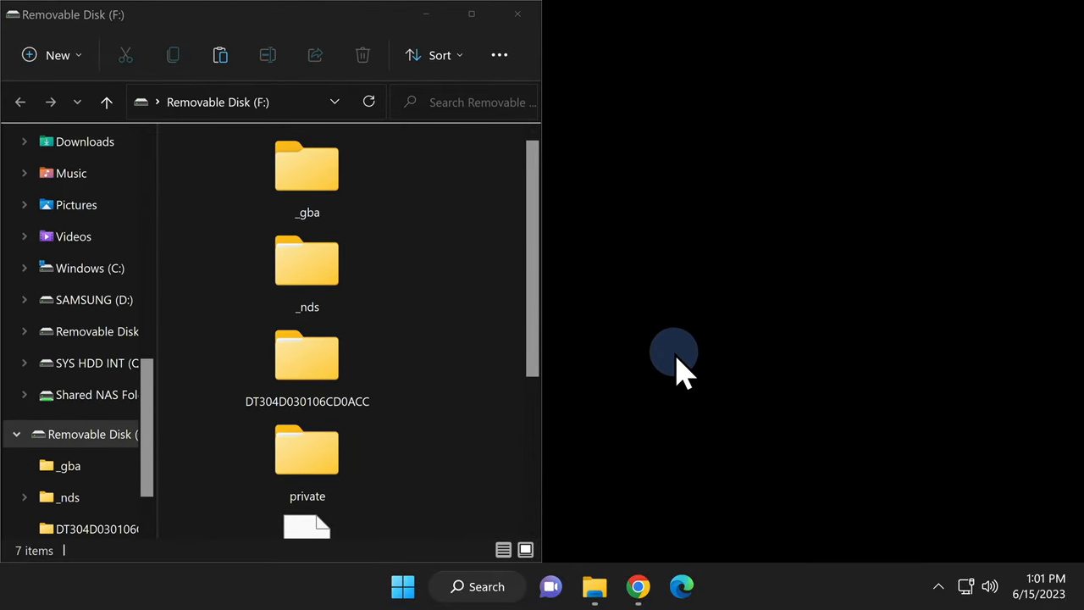
pyautogui.rightClick(673, 356)
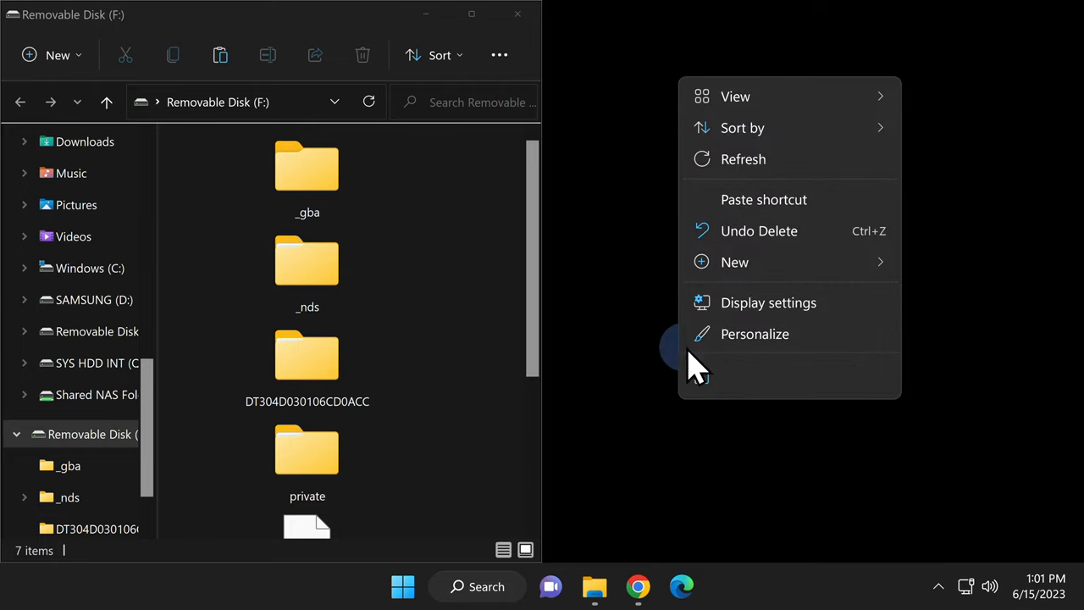
pyautogui.click(734, 262)
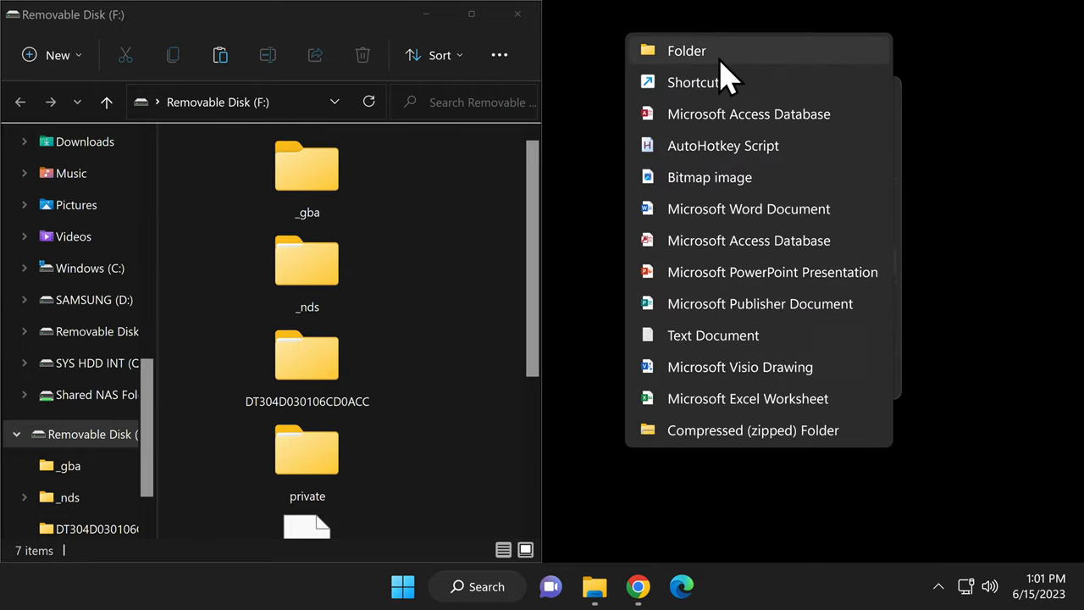
pyautogui.click(687, 50)
pyautogui.write('DSI BACKU')
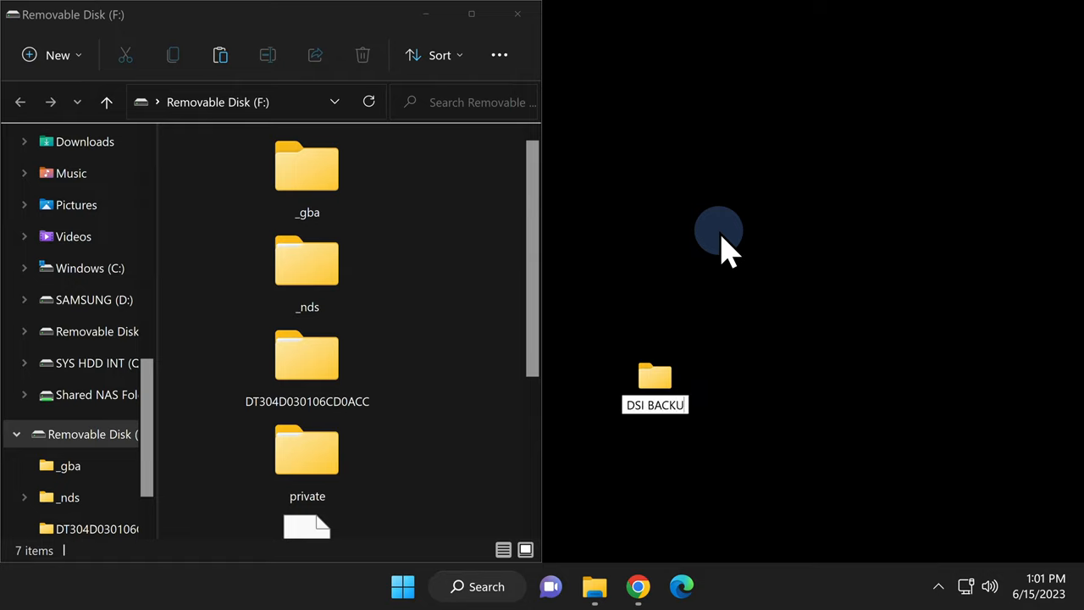
pyautogui.click(653, 377)
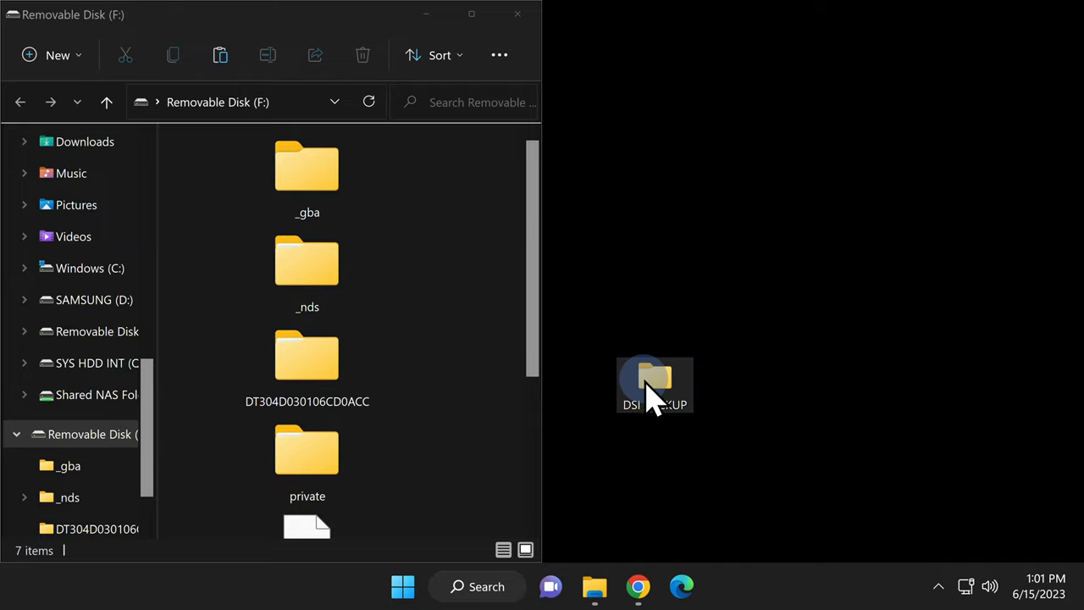
pyautogui.doubleClick(653, 385)
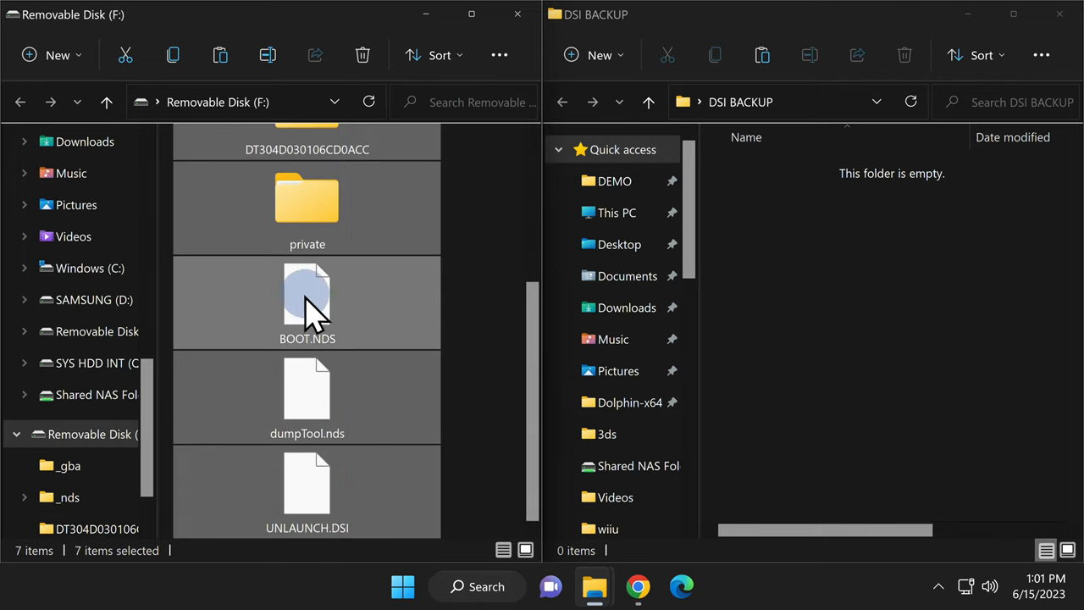
pyautogui.moveTo(878, 347)
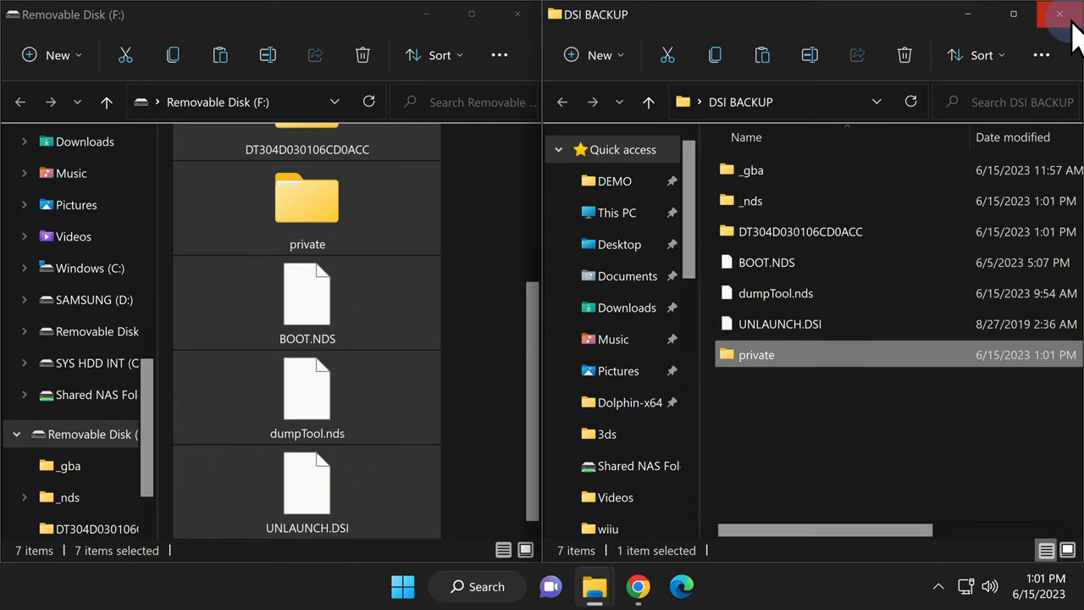
# - Close the DSI BACKUP window once the seven SD card items are copied in
pyautogui.click(1058, 15)
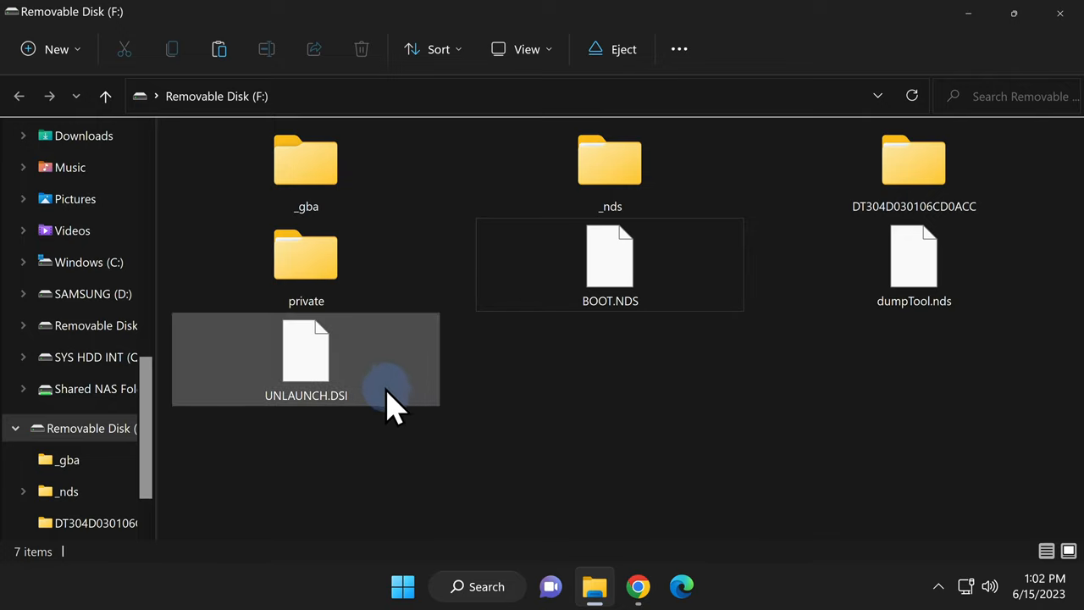
# - Permanently delete UNLAUNCH.DSI from Removable Disk (F:), confirming Yes
pyautogui.rightClick(306, 360)
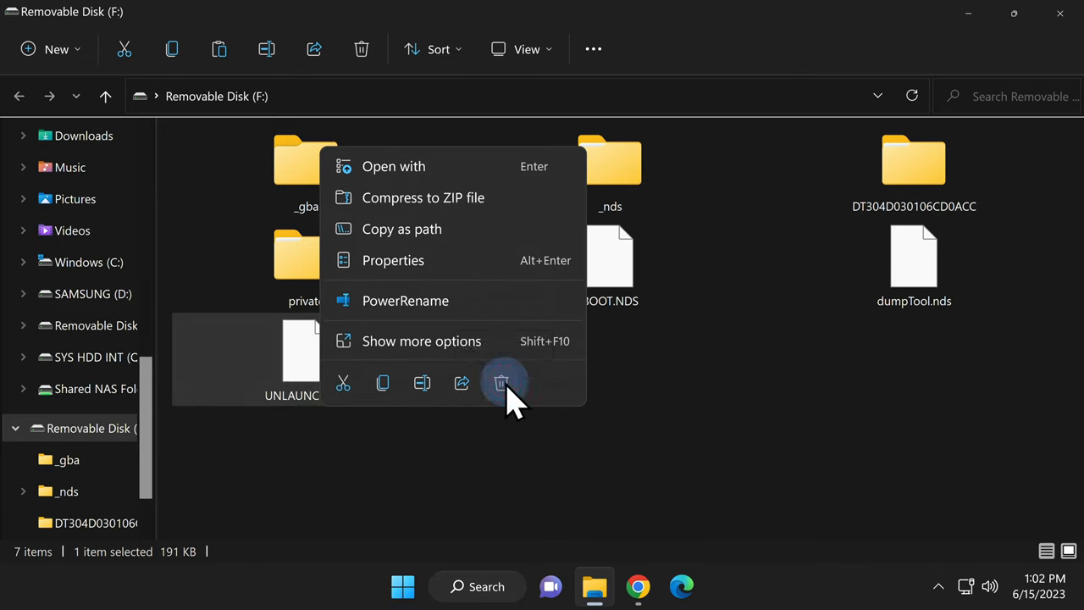
pyautogui.click(501, 383)
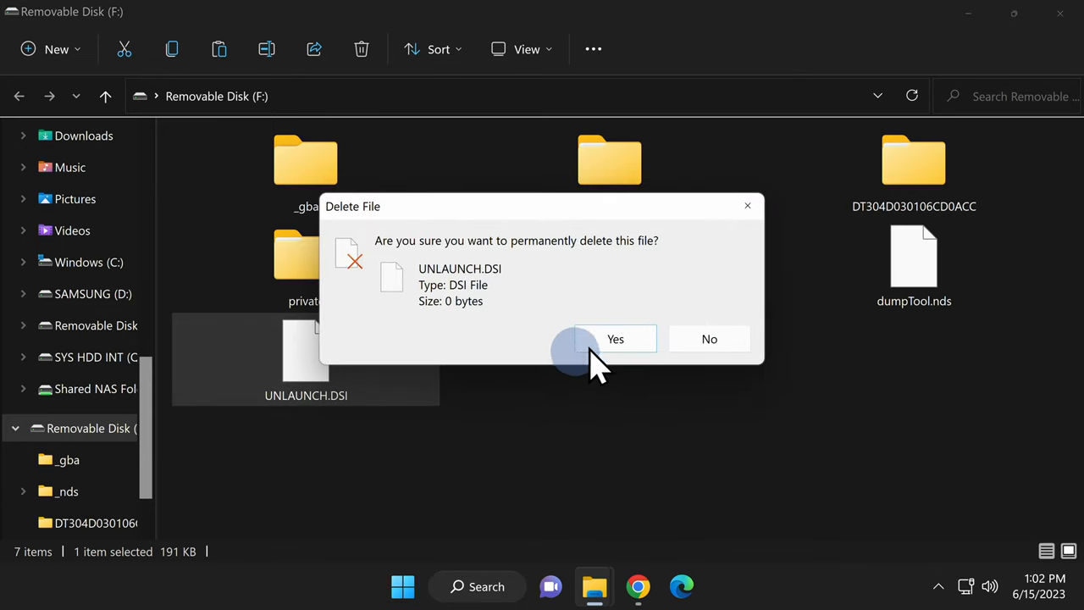
pyautogui.click(614, 339)
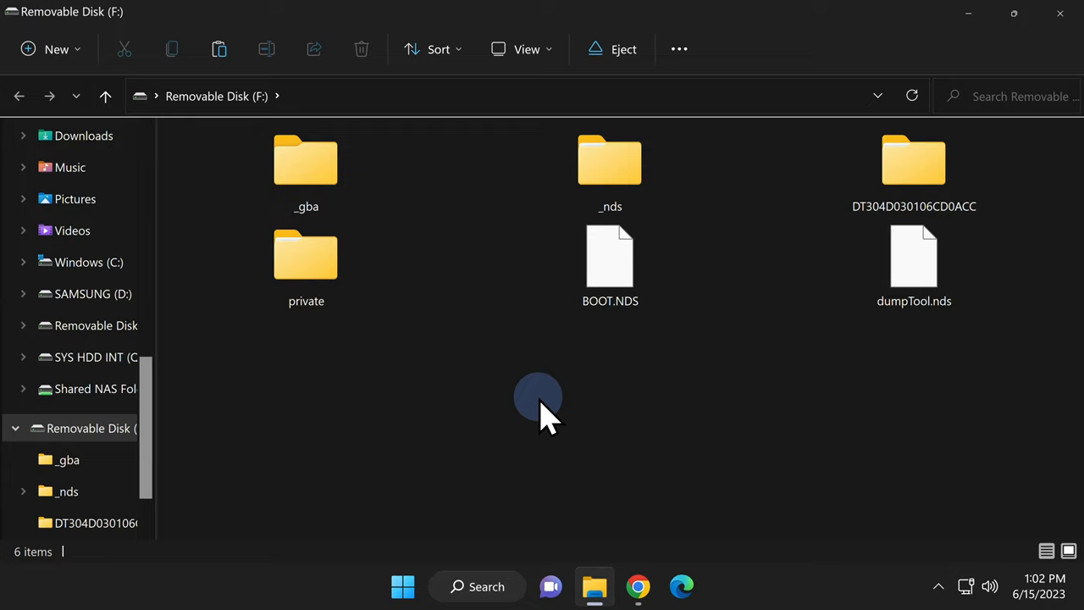
pyautogui.moveTo(306, 262)
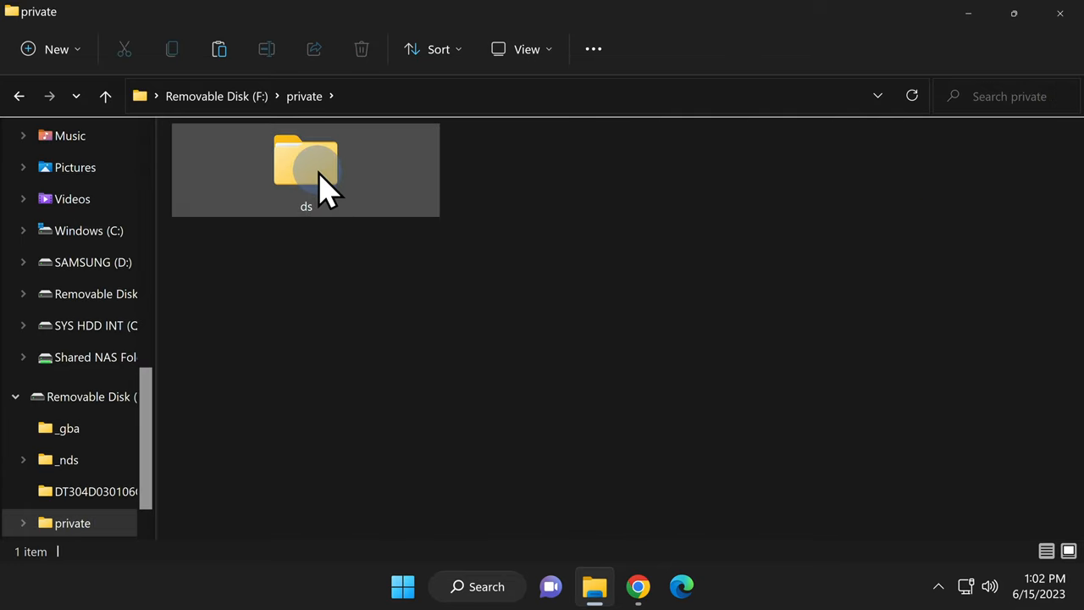
# - Navigate into private > ds > app > 484E494A on the SD card
pyautogui.doubleClick(305, 161)
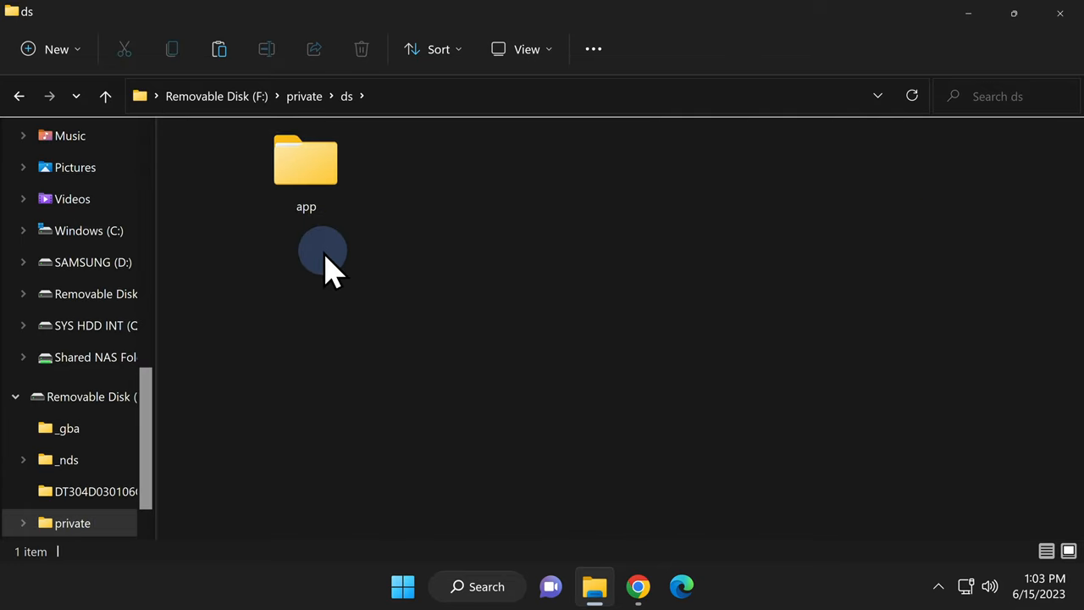
pyautogui.doubleClick(305, 161)
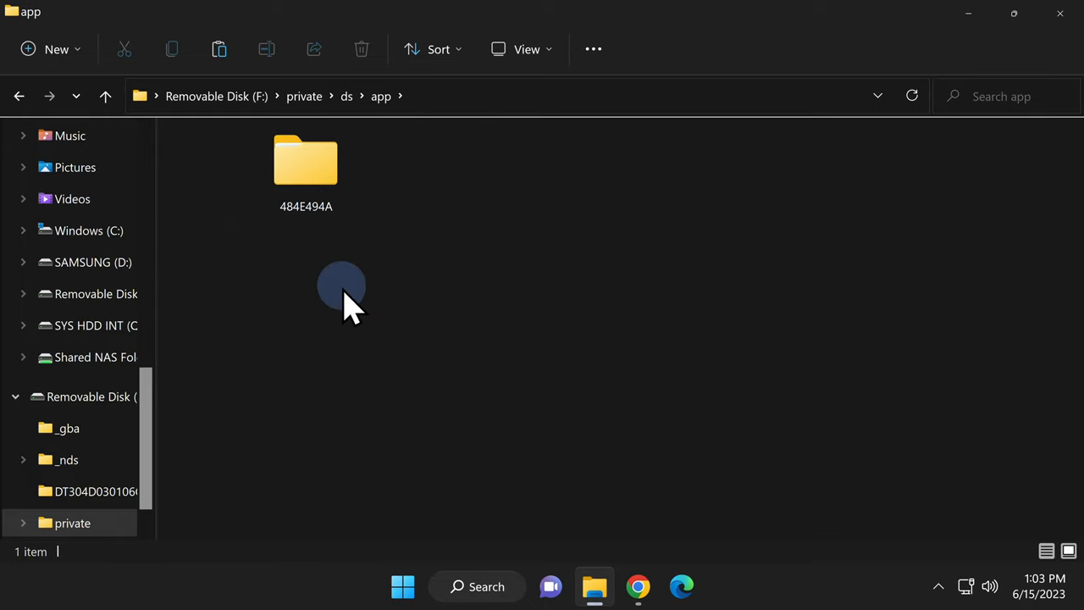
pyautogui.click(306, 169)
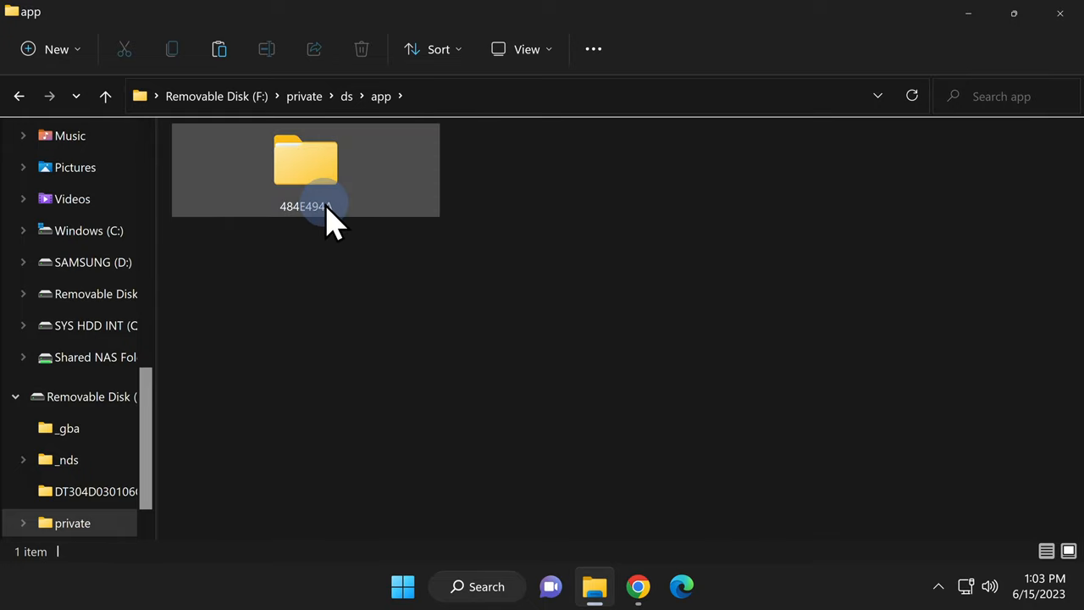
pyautogui.doubleClick(305, 161)
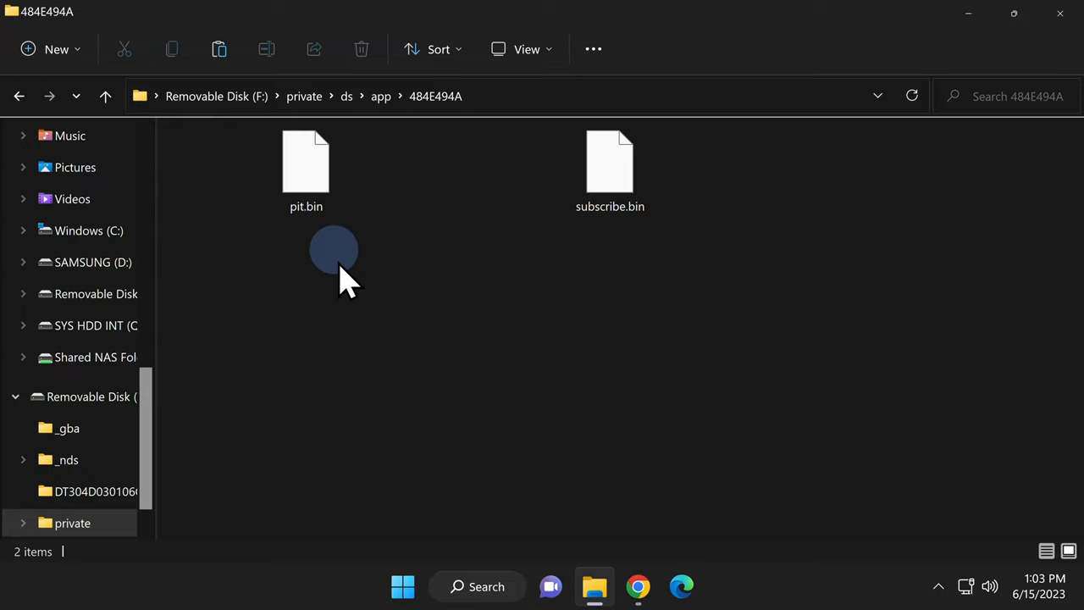
pyautogui.moveTo(351, 296)
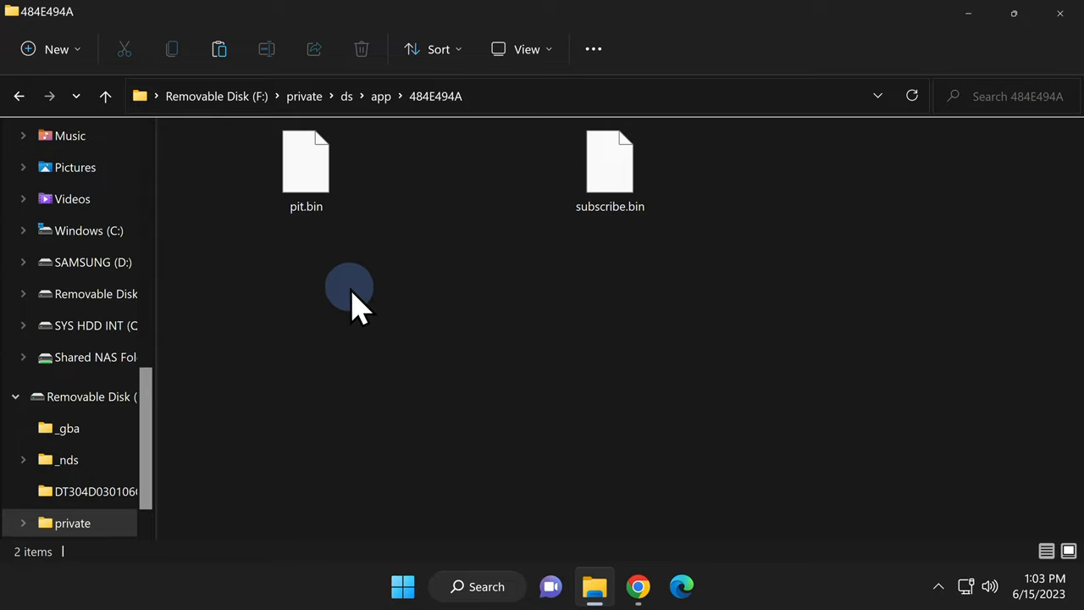
# - Permanently delete pit.bin, leaving subscribe.bin as the only file
pyautogui.click(306, 169)
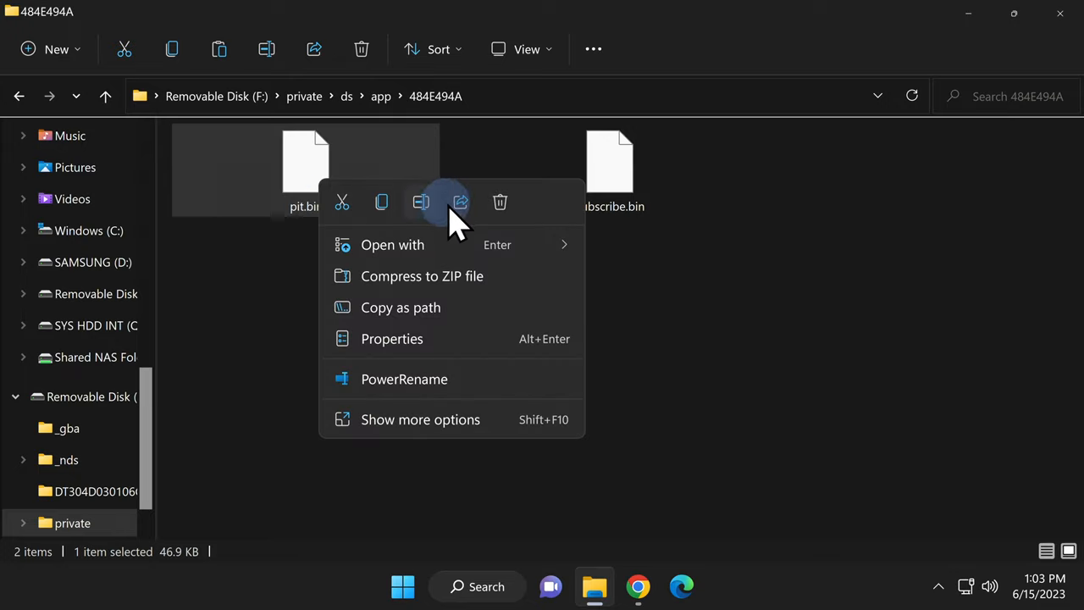
pyautogui.click(500, 202)
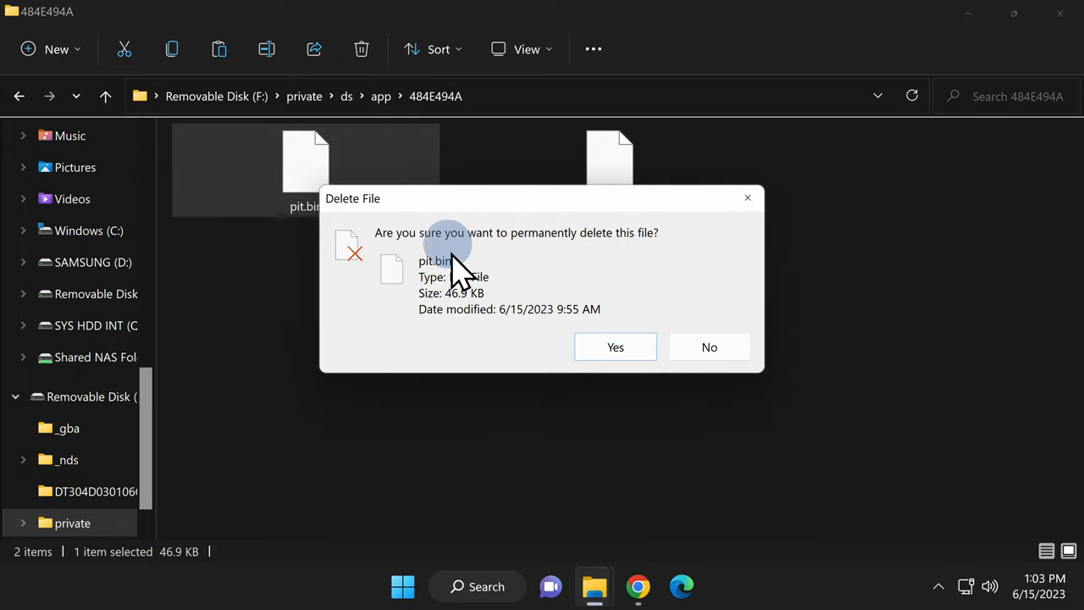
pyautogui.click(615, 347)
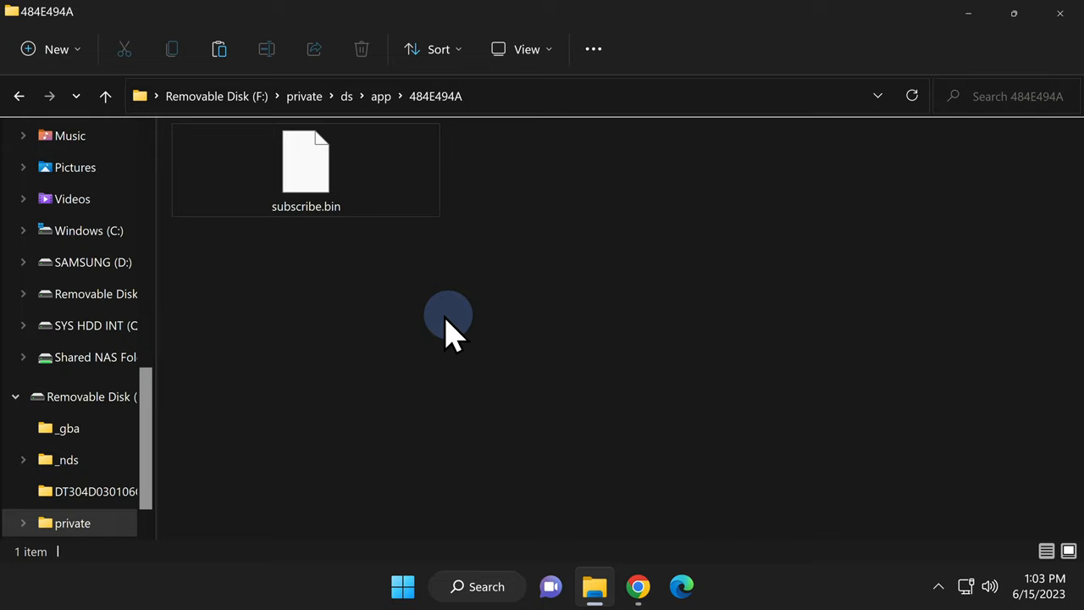
pyautogui.click(304, 170)
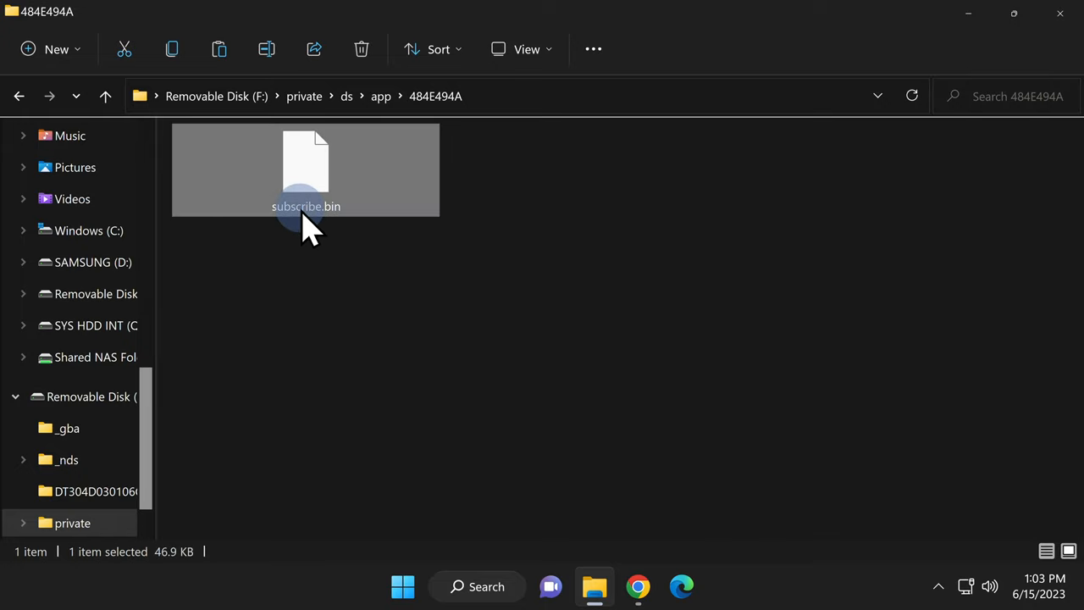
pyautogui.moveTo(322, 224)
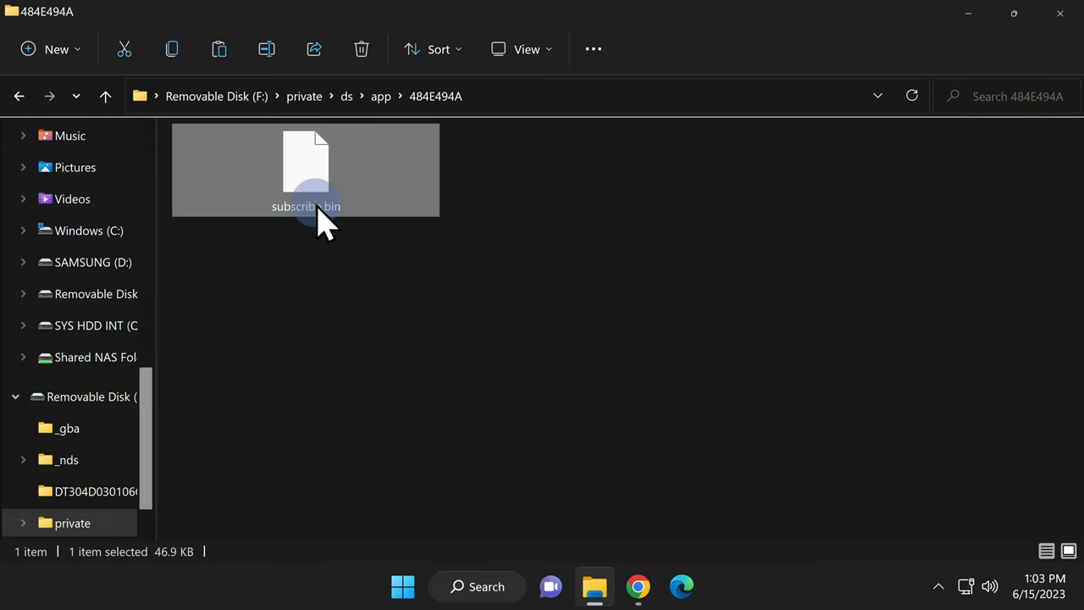